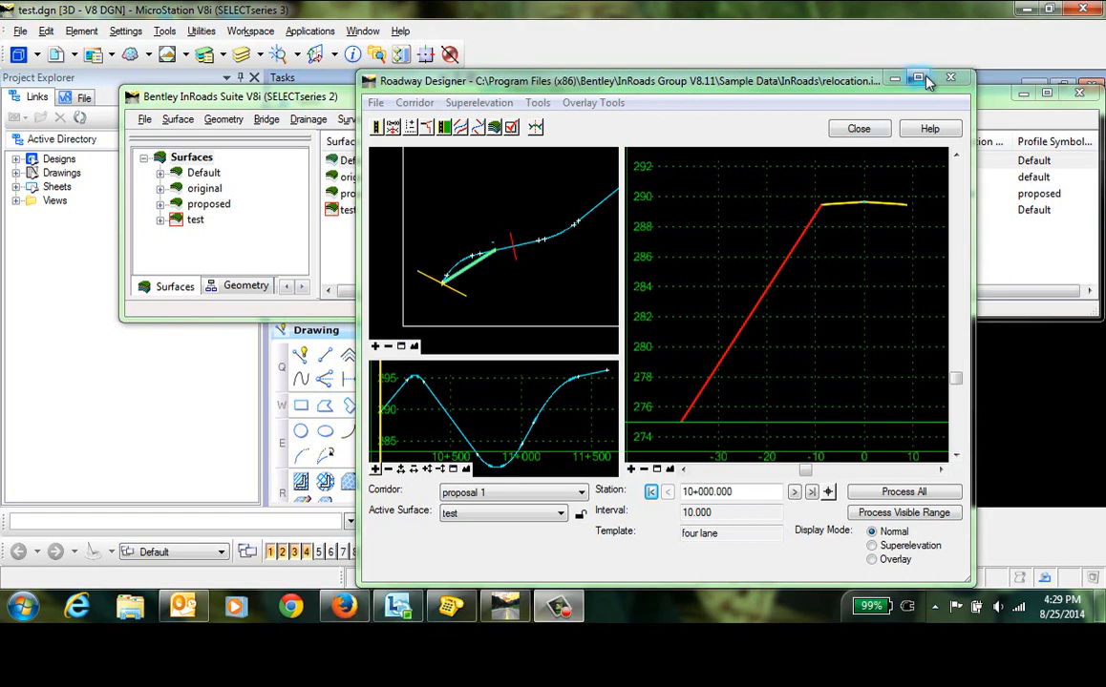
- Maximize the Roadway Designer window to full screen
click(917, 79)
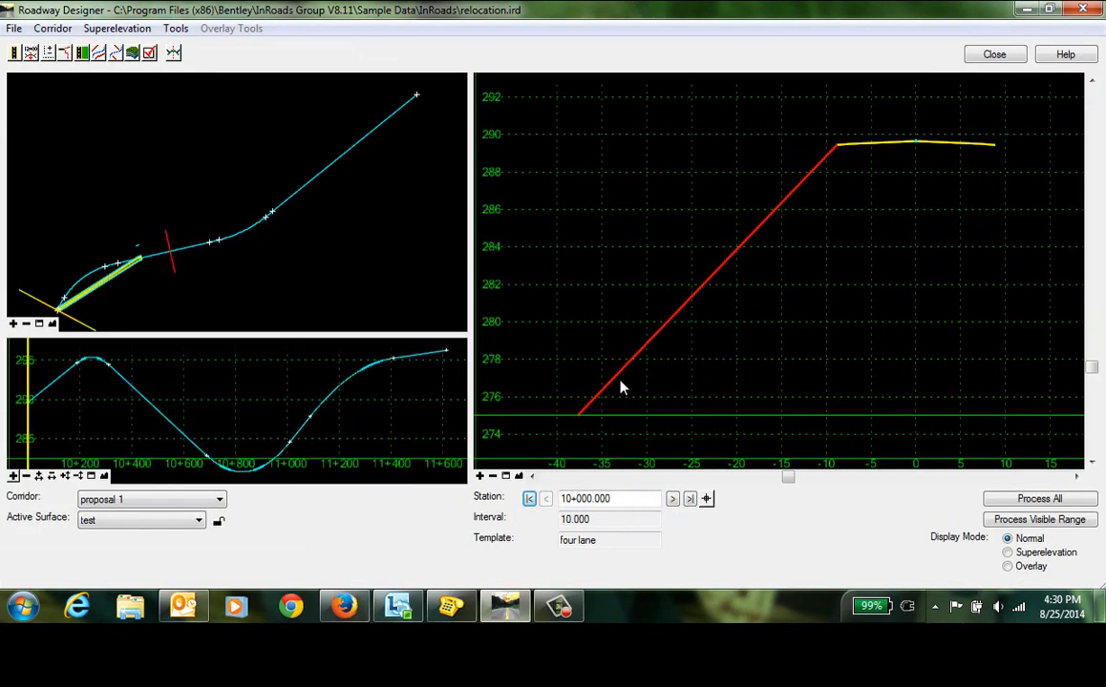
mouse_move(688, 281)
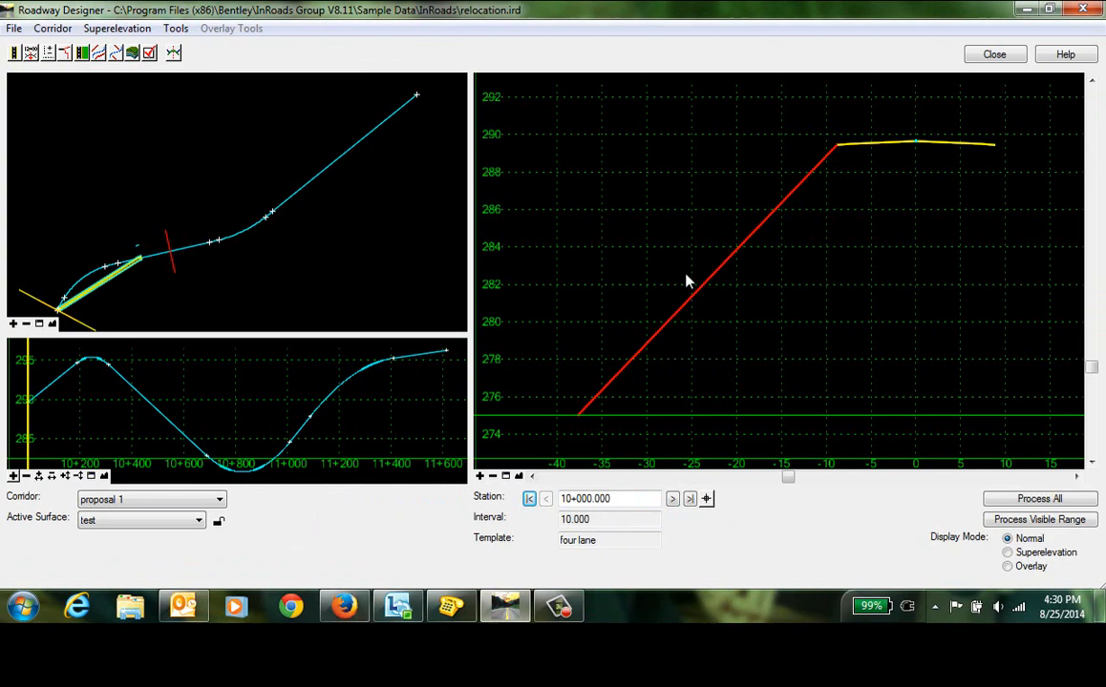
mouse_move(30, 53)
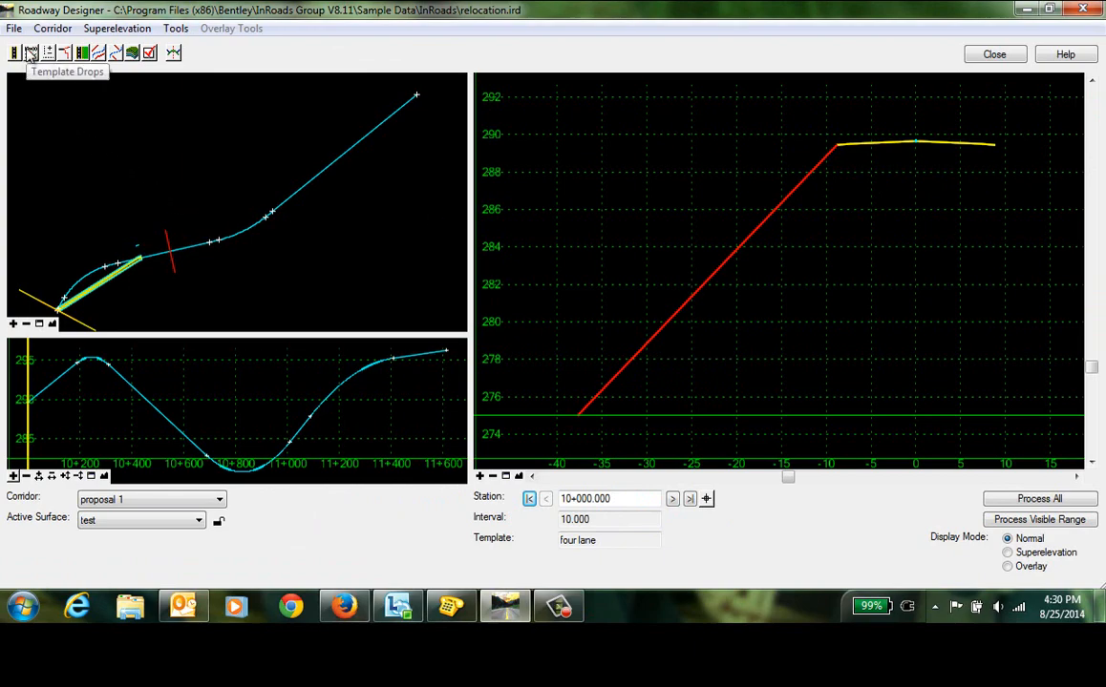
- Open a four-lane drop from the Template Drops list in the template editor
click(32, 52)
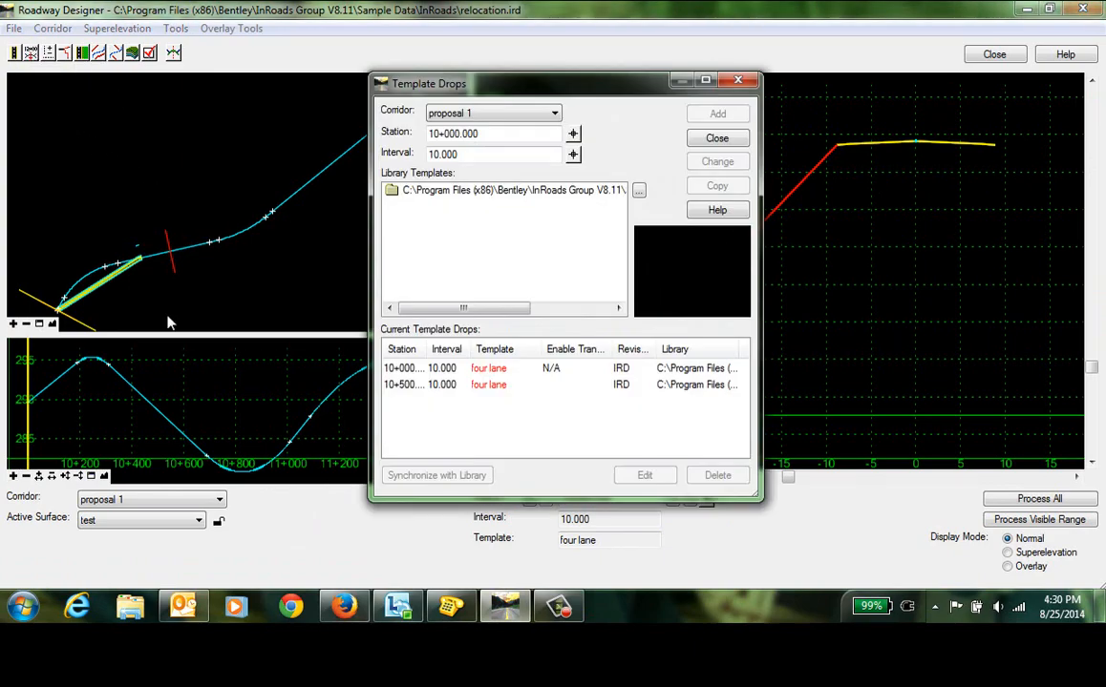
mouse_move(522, 410)
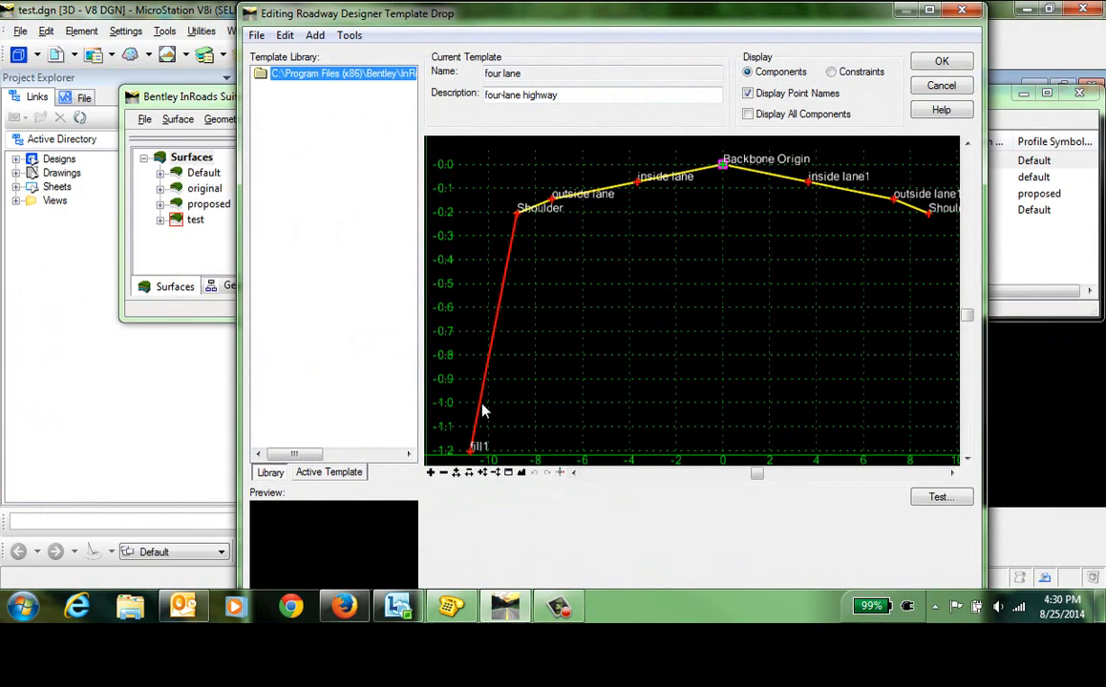
mouse_move(482, 408)
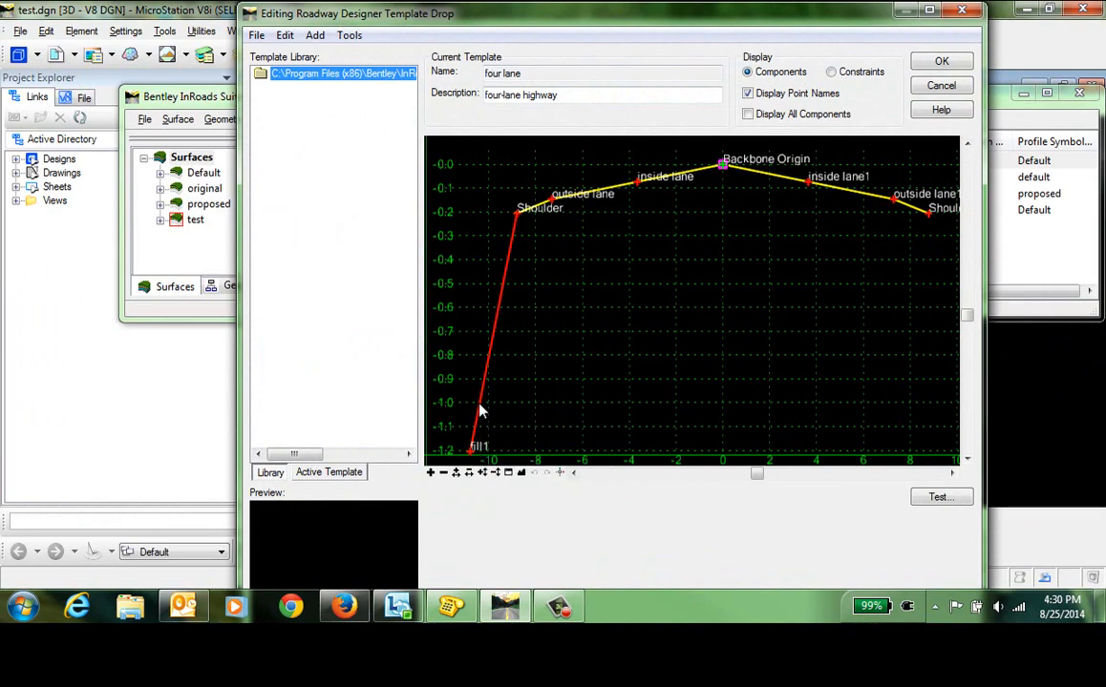
mouse_move(785, 160)
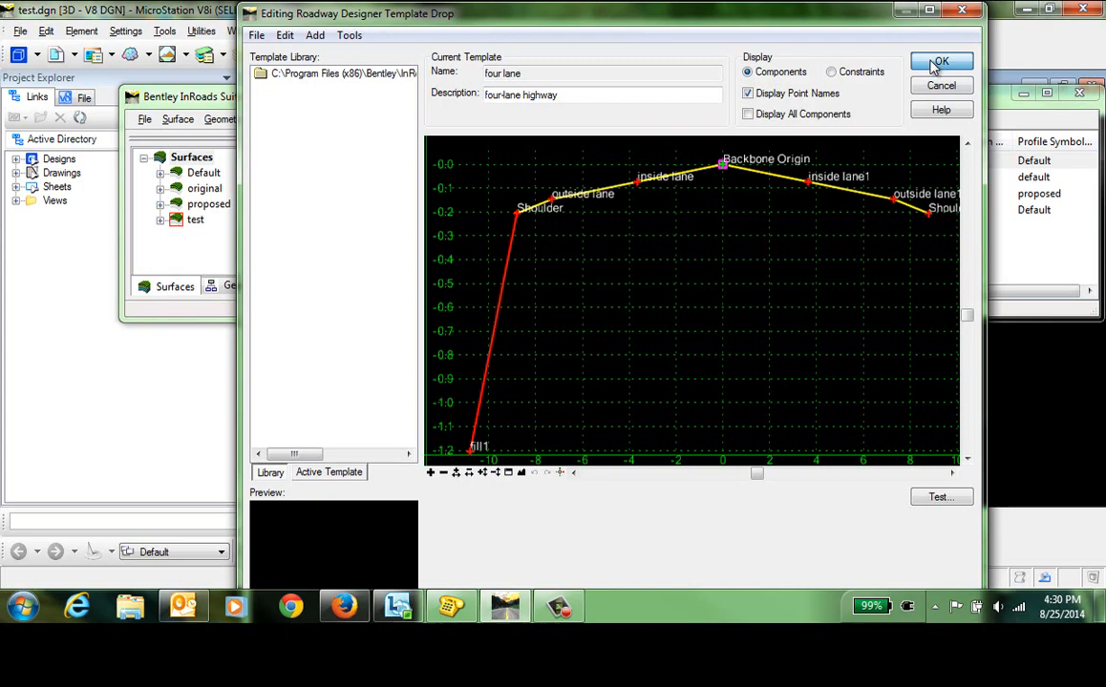
click(940, 61)
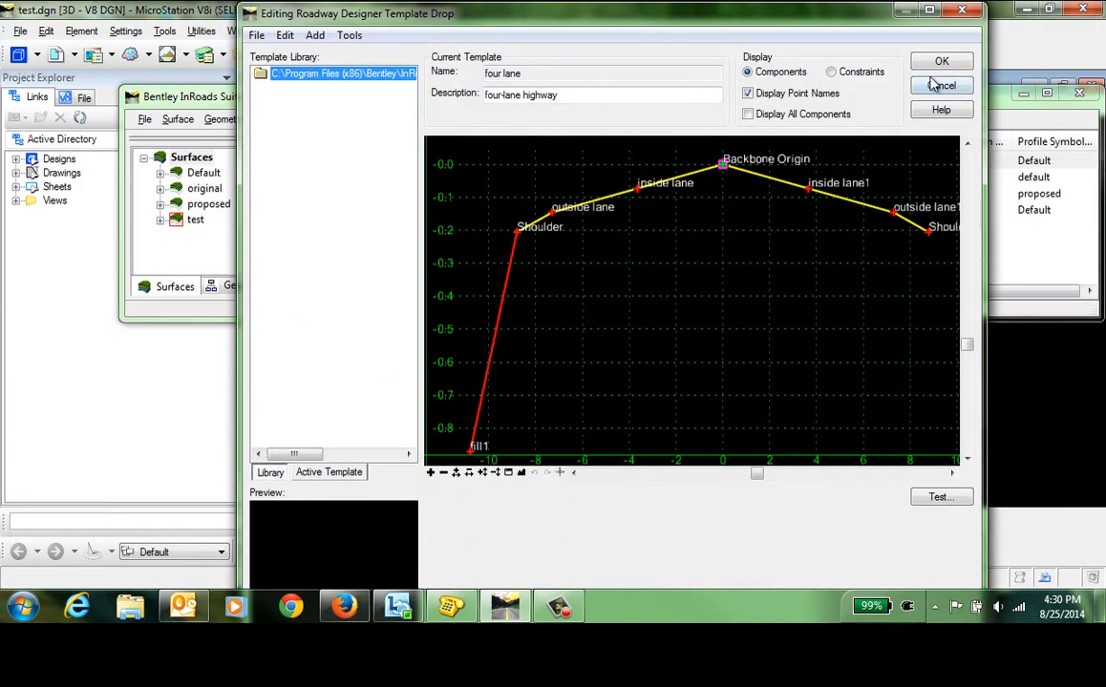
- Close the template editor, process the whole corridor, and dismiss the Results report
click(940, 60)
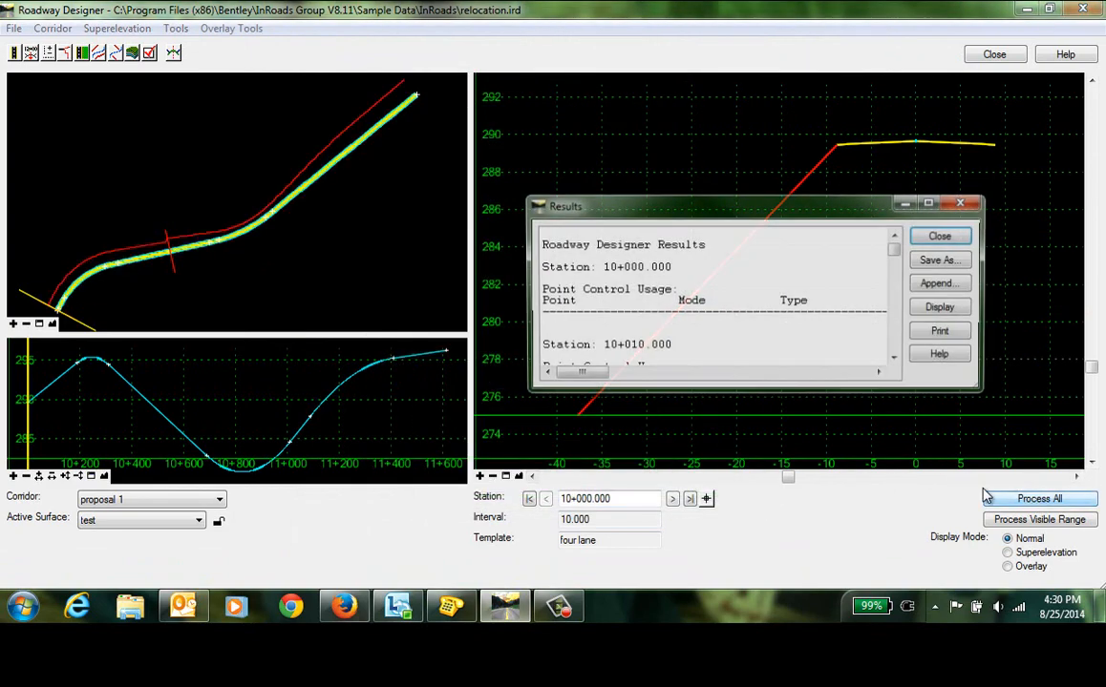
click(939, 236)
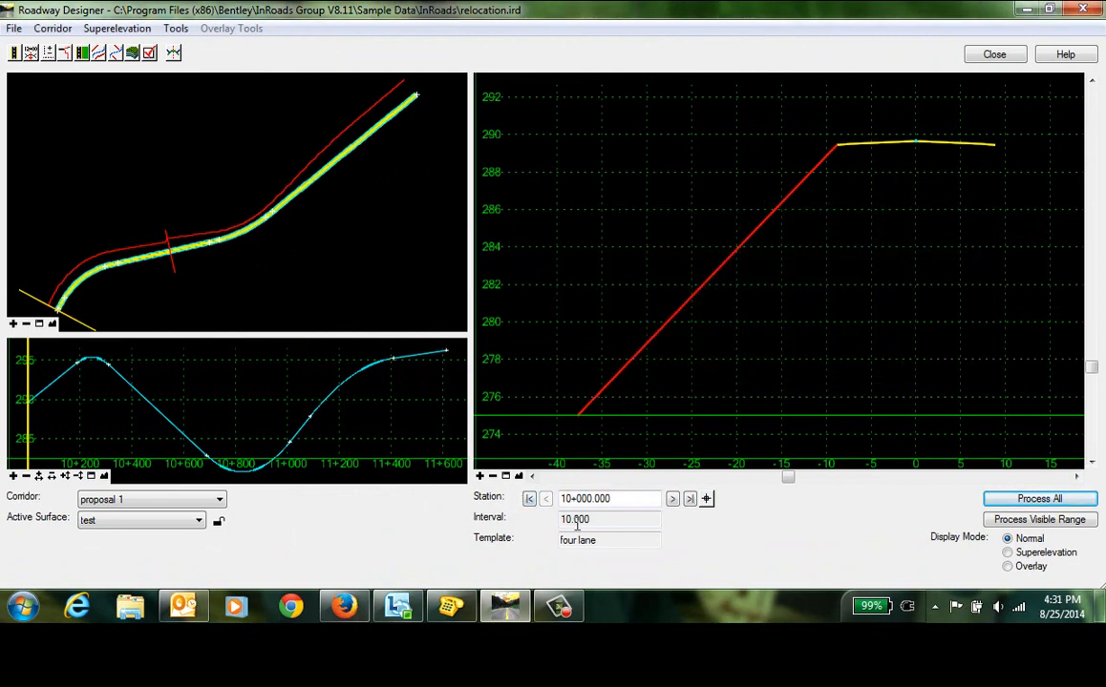
mouse_move(618, 379)
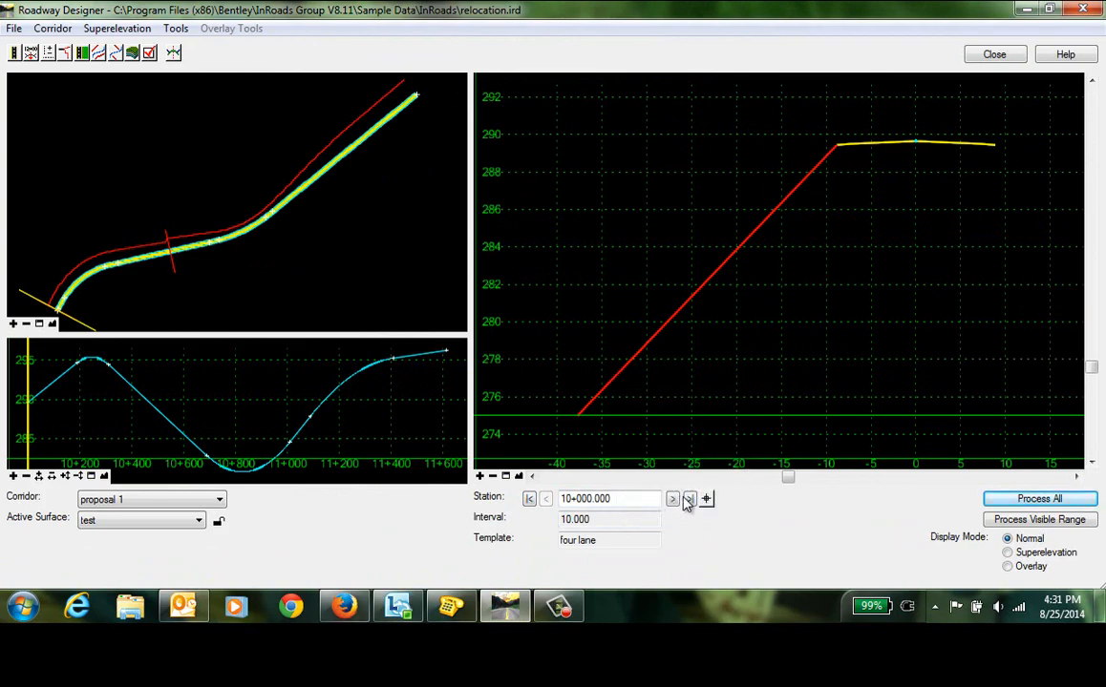
- Step cross sections forward to 10+500, back to 10+490, then forward to 10+500
click(671, 499)
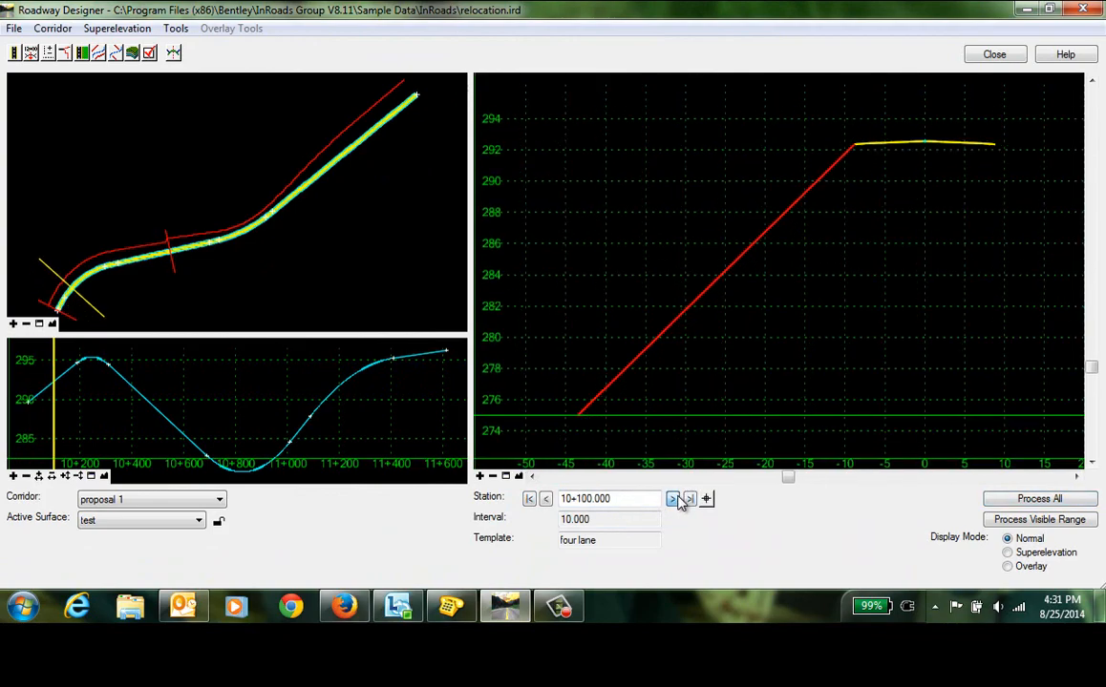
click(672, 499)
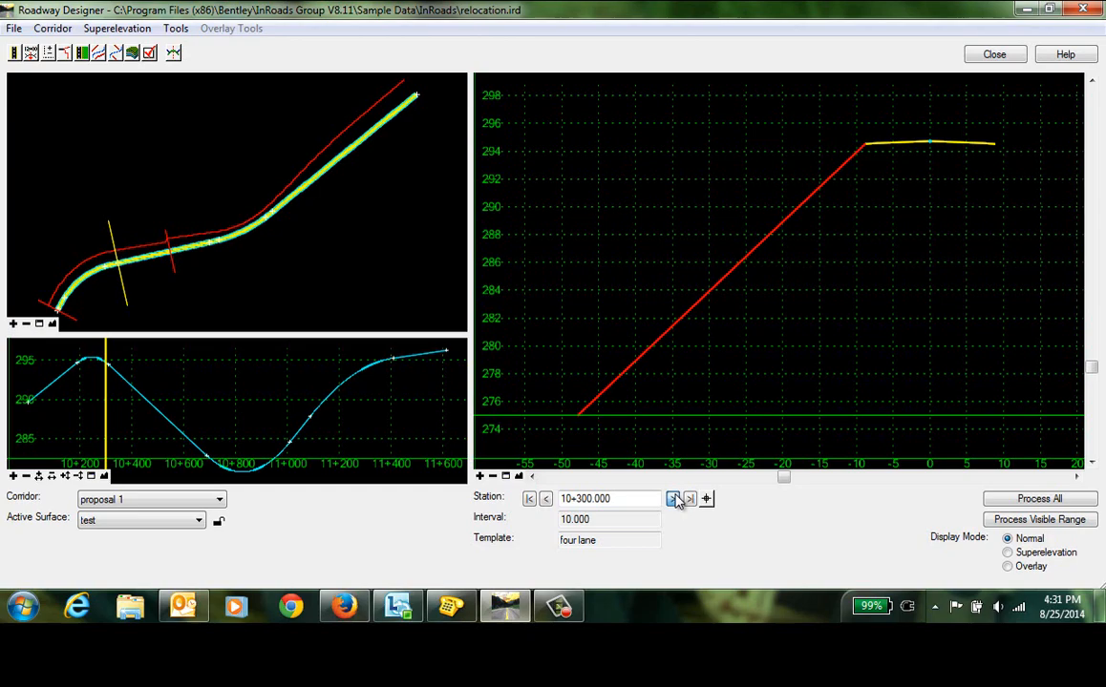
click(673, 498)
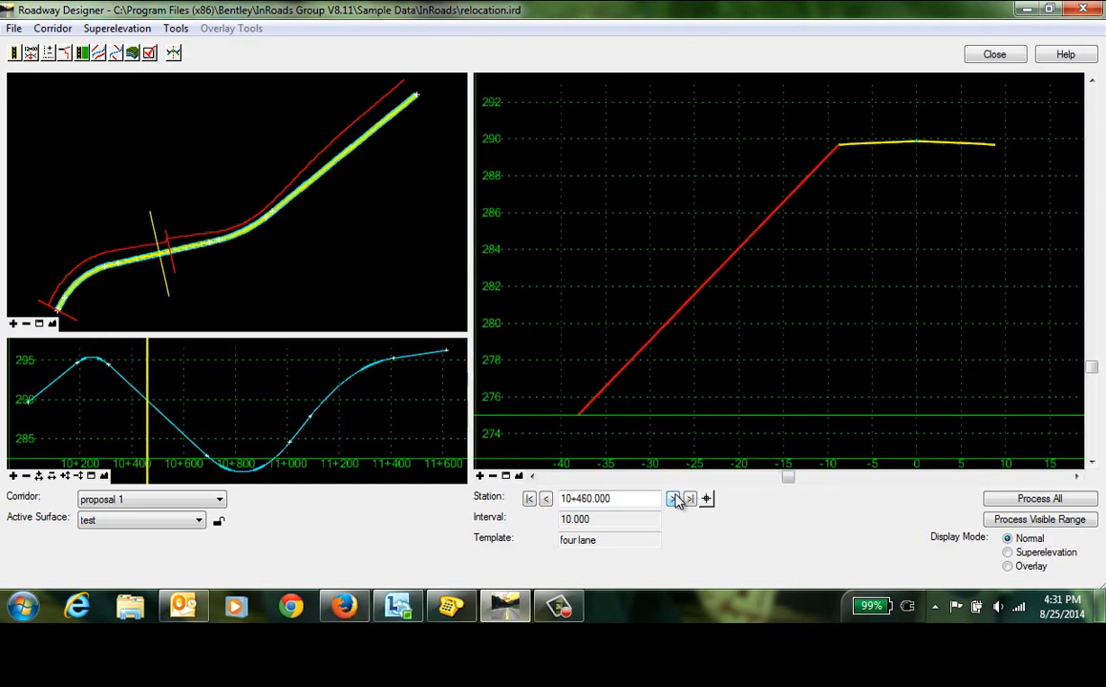
click(671, 498)
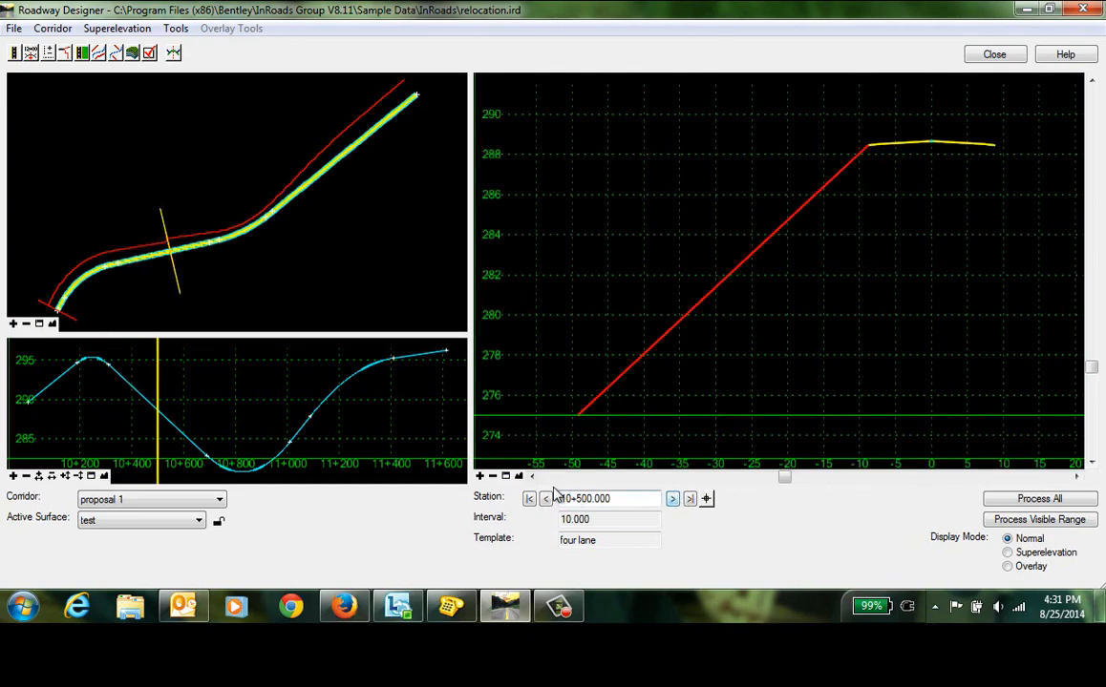
click(545, 498)
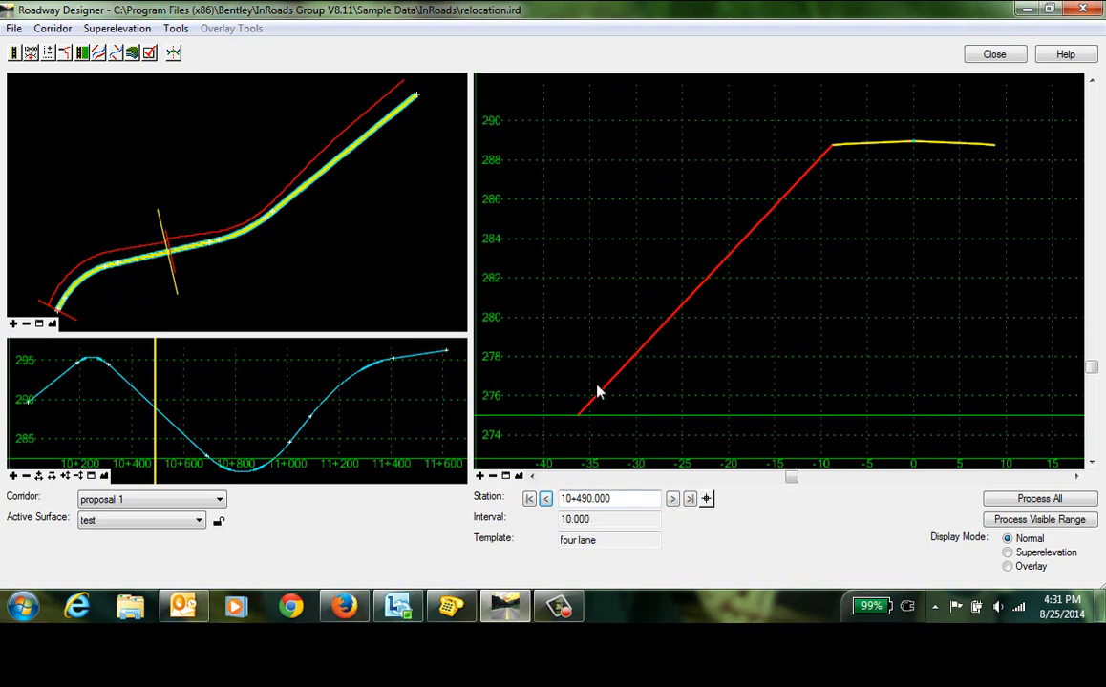
mouse_move(608, 390)
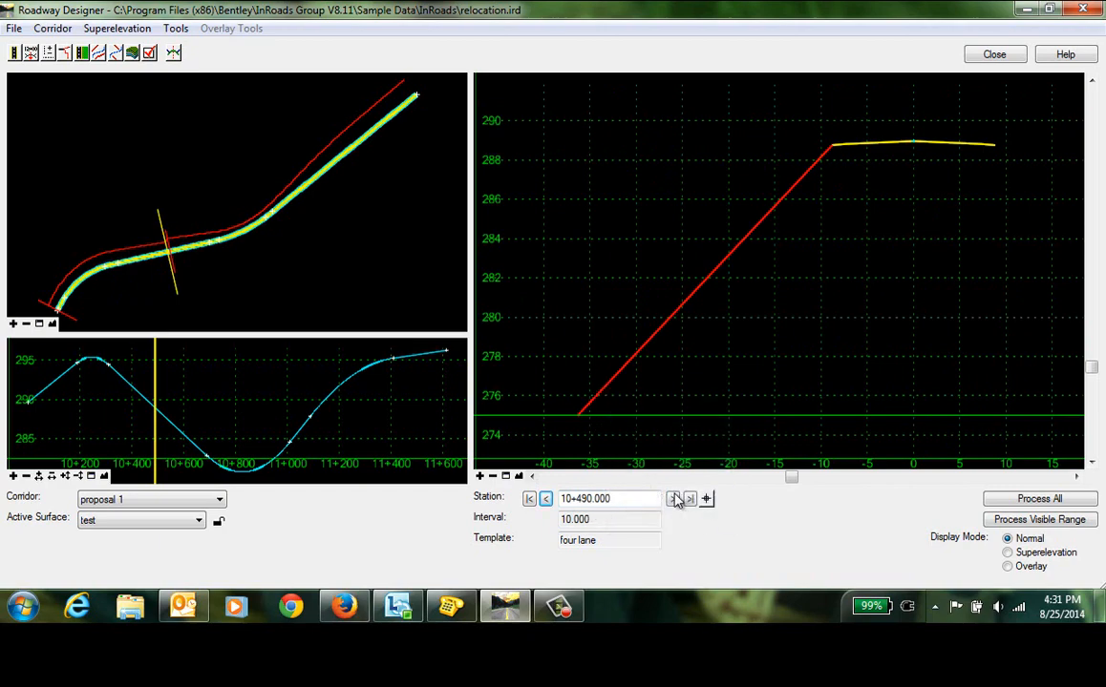
click(672, 498)
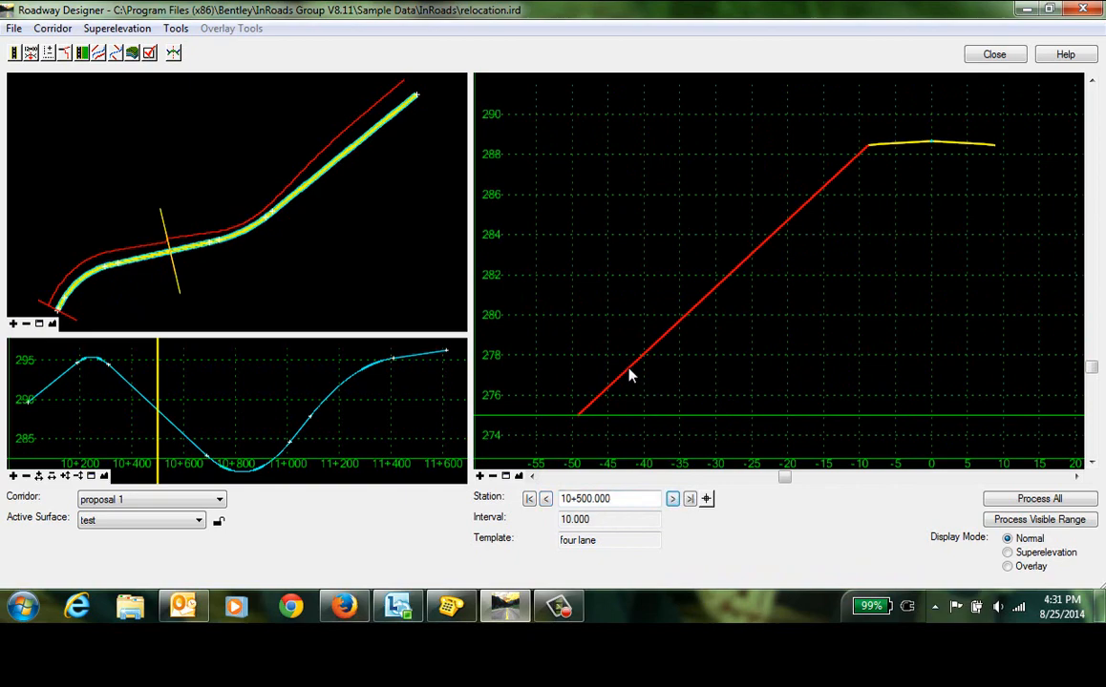
mouse_move(629, 375)
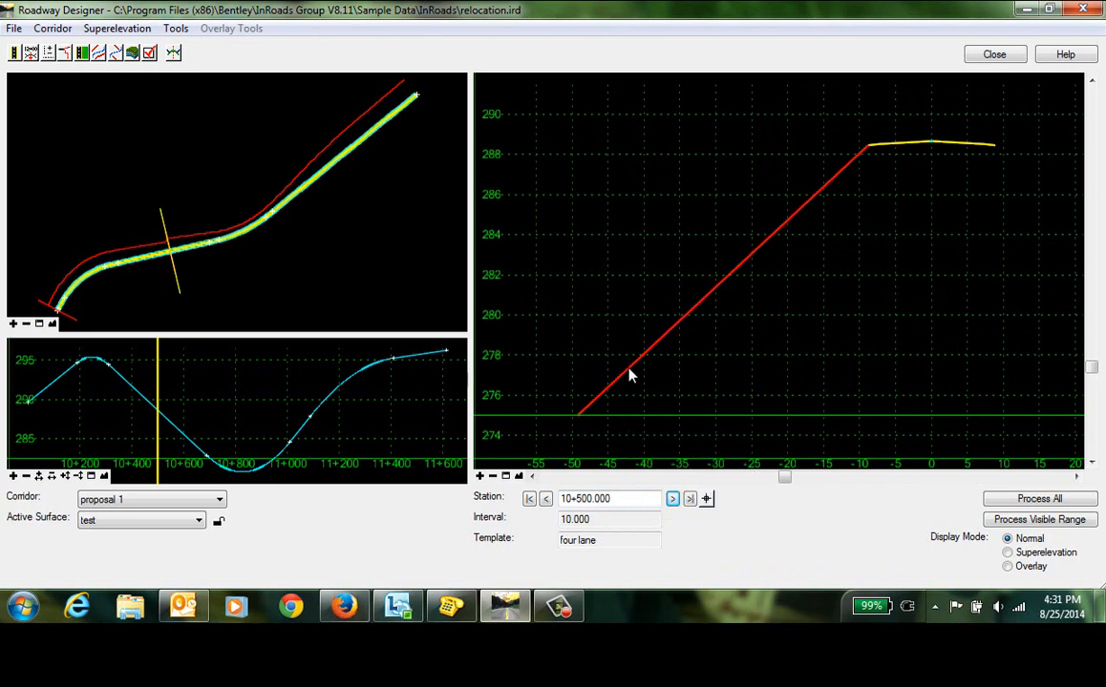
mouse_move(706, 389)
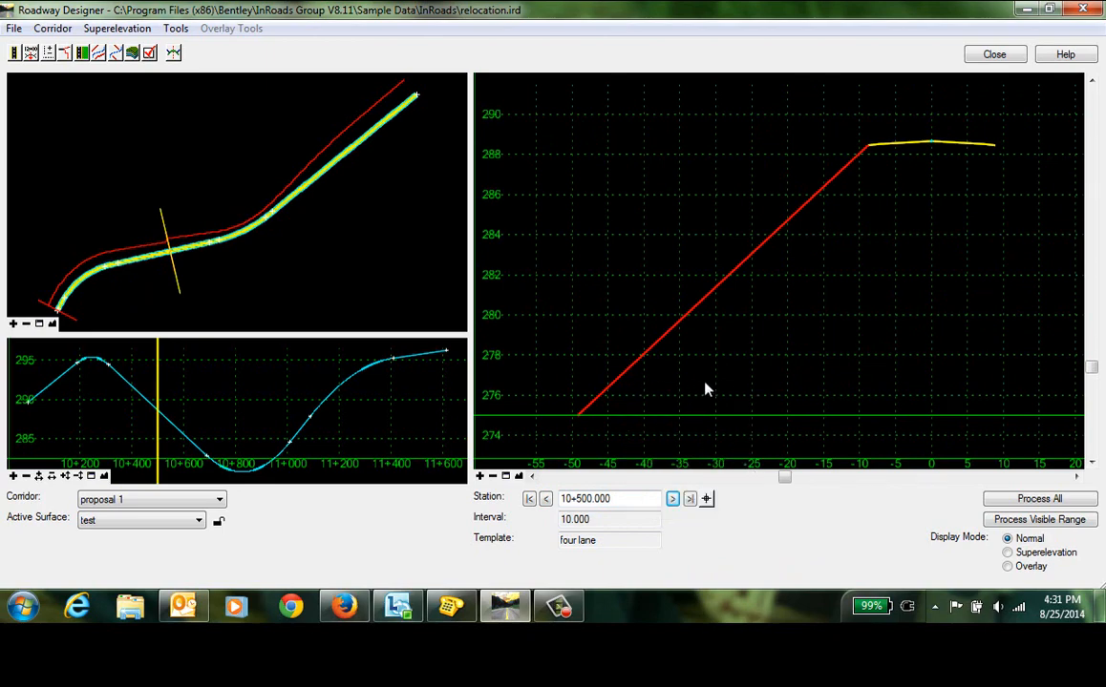
mouse_move(640, 425)
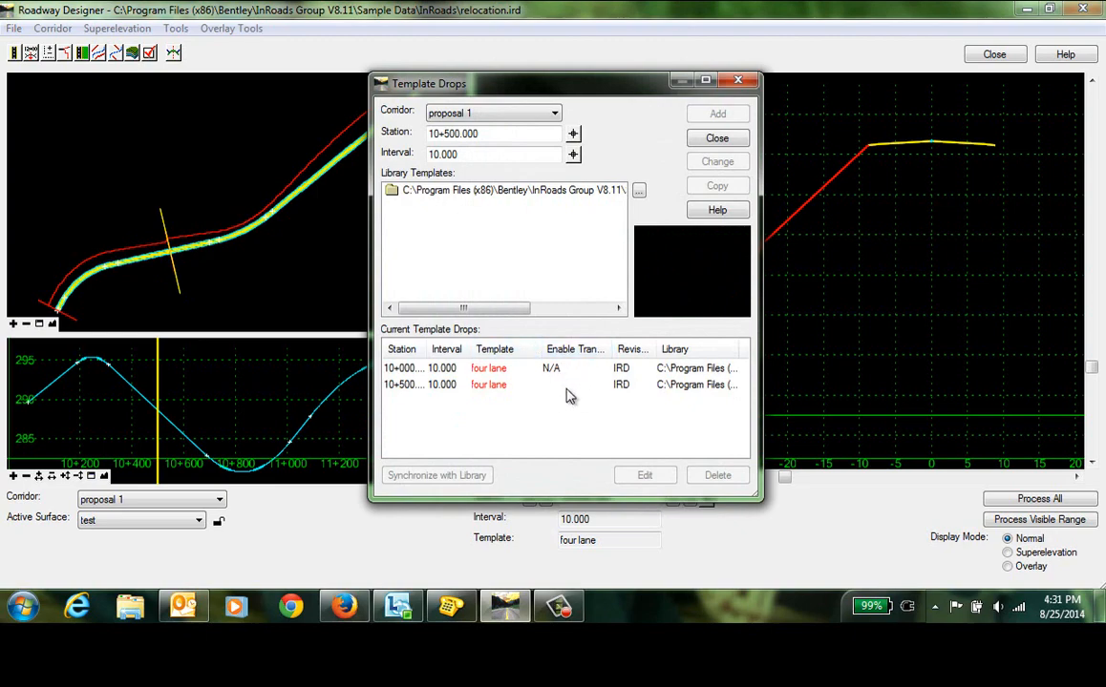
mouse_move(559, 384)
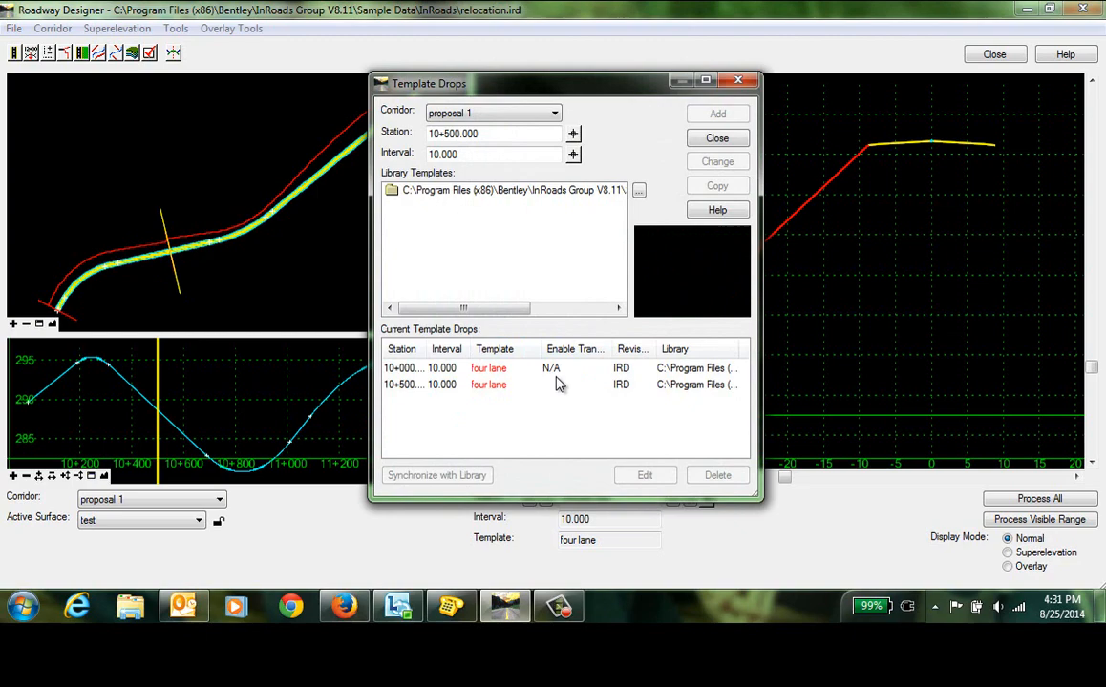
mouse_move(542, 400)
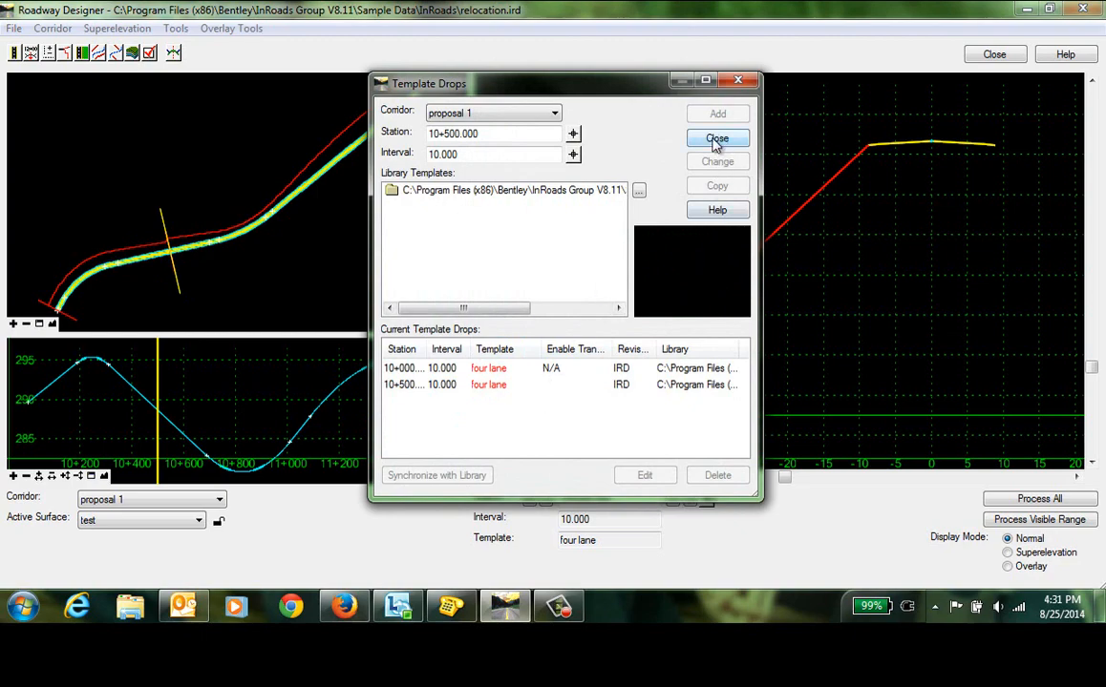
- Close the Template Drops dialog, returning to the views at station 10+500
click(717, 138)
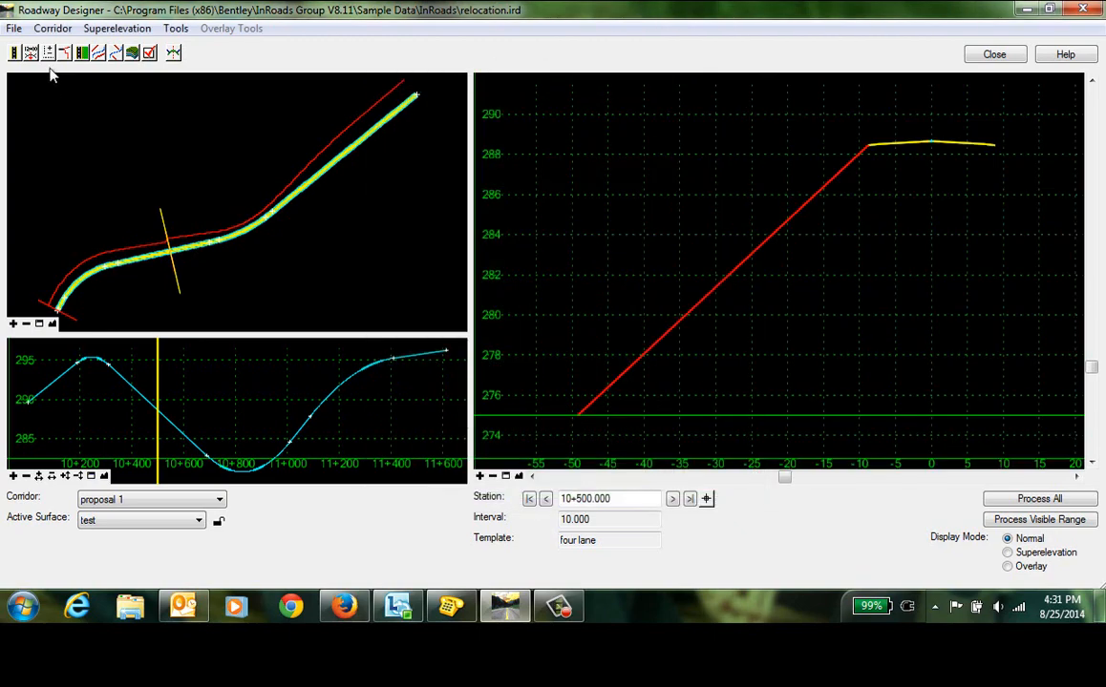
- Open End Condition Exceptions and enter the 10+300 to 10+500 station range
click(53, 27)
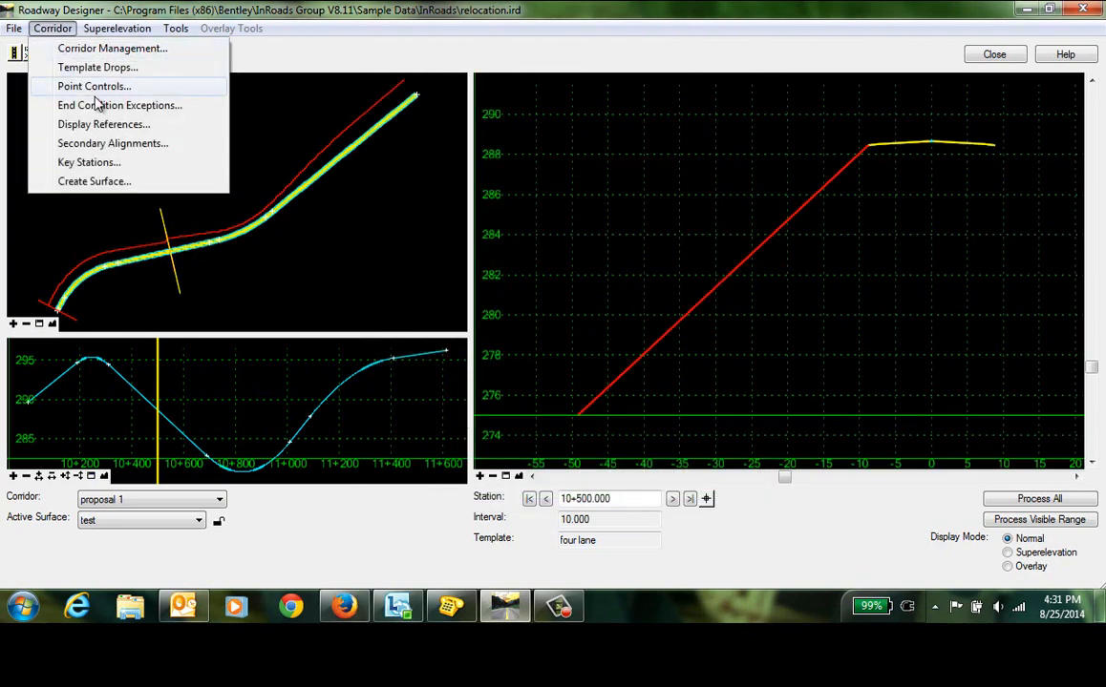
click(119, 105)
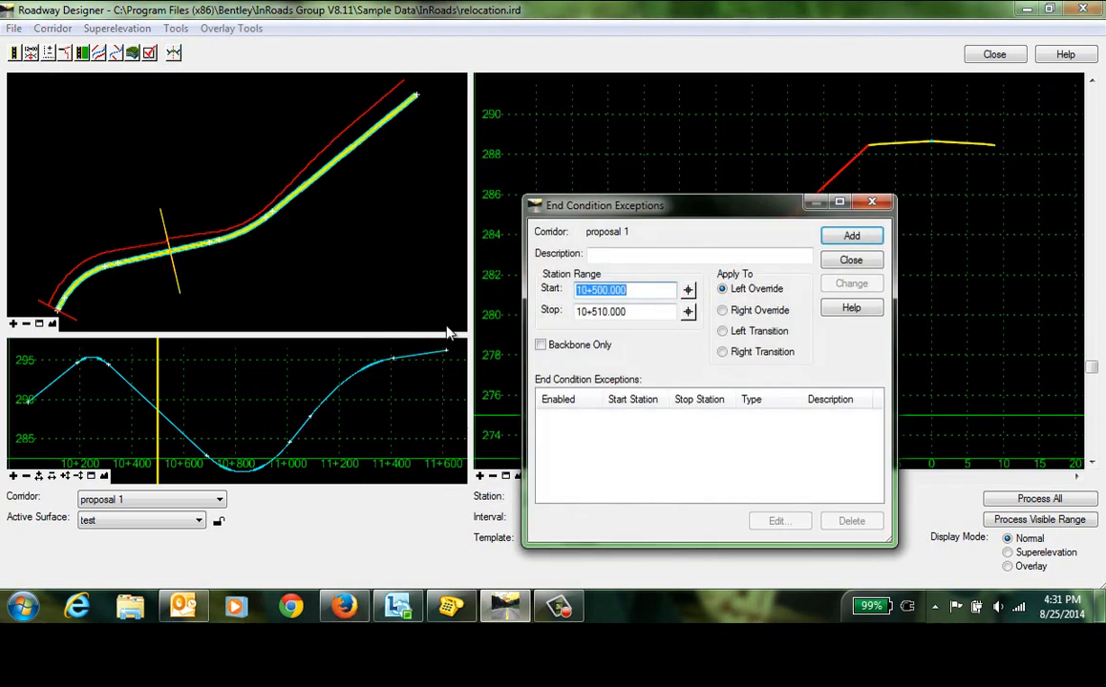
drag(605, 205, 526, 161)
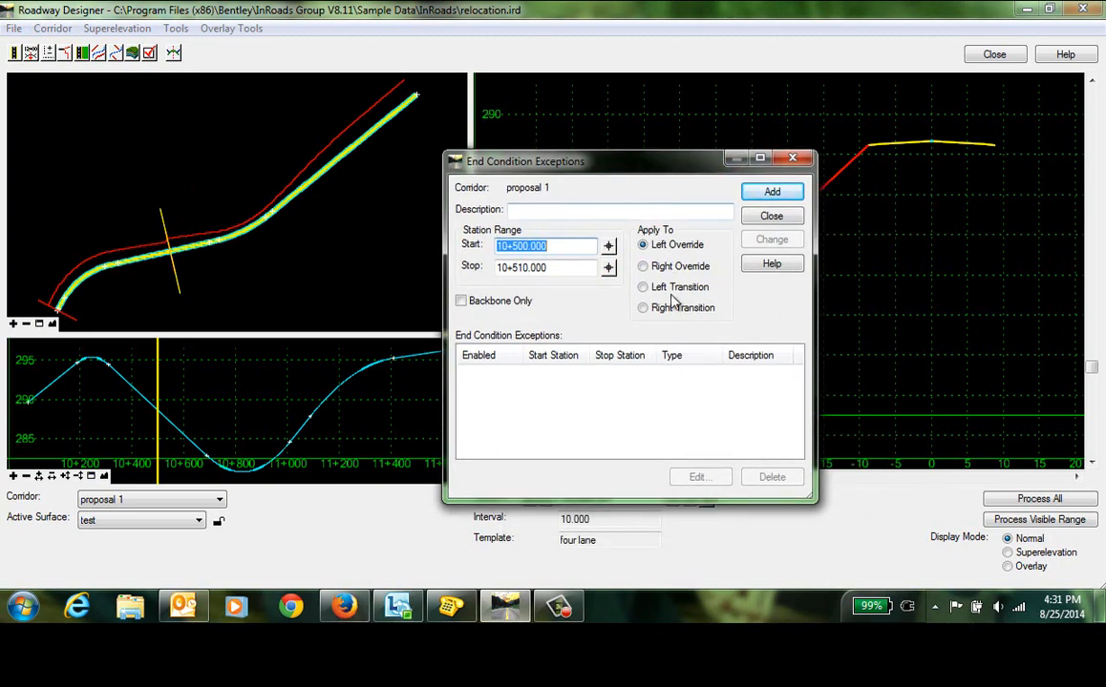
mouse_move(705, 296)
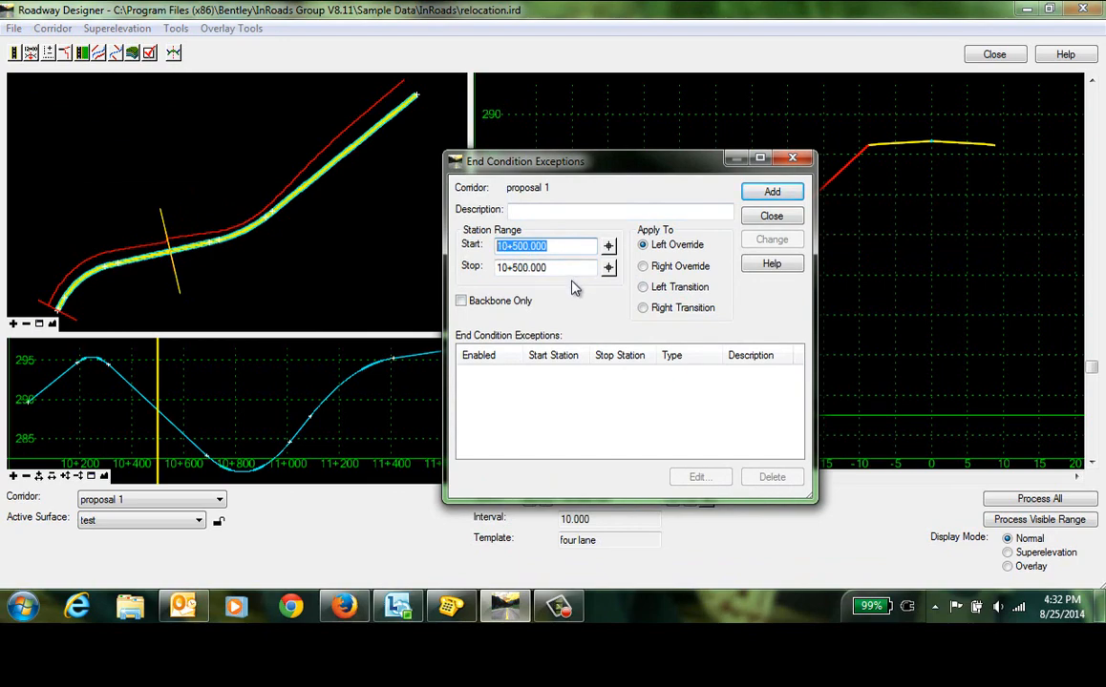
text(1030)
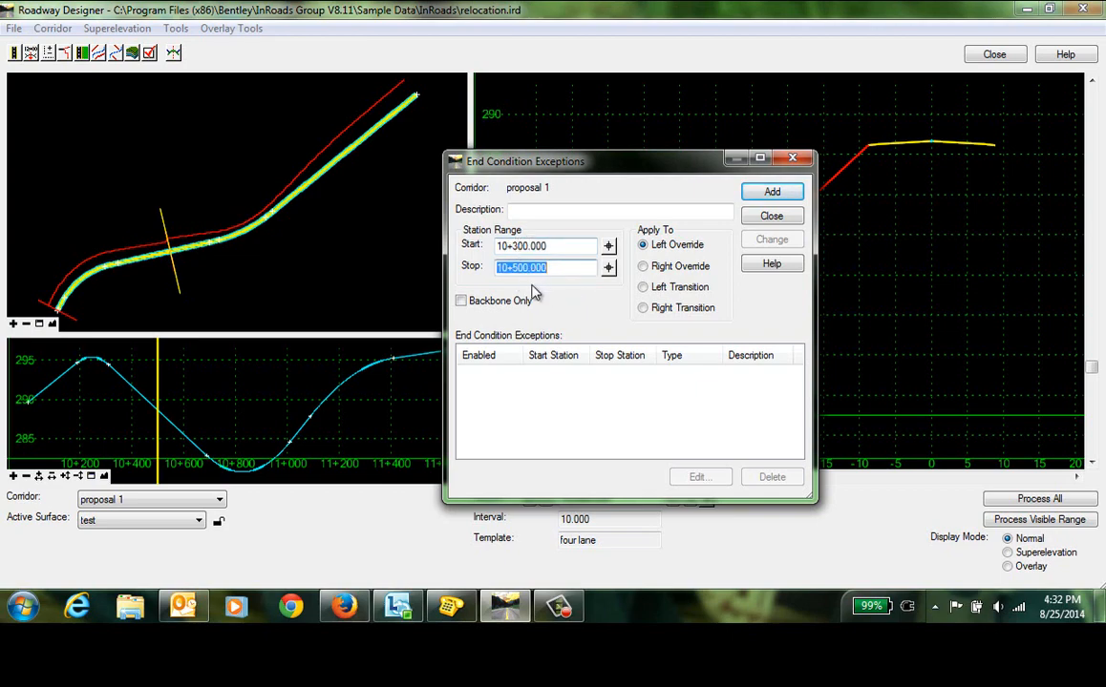
mouse_move(579, 307)
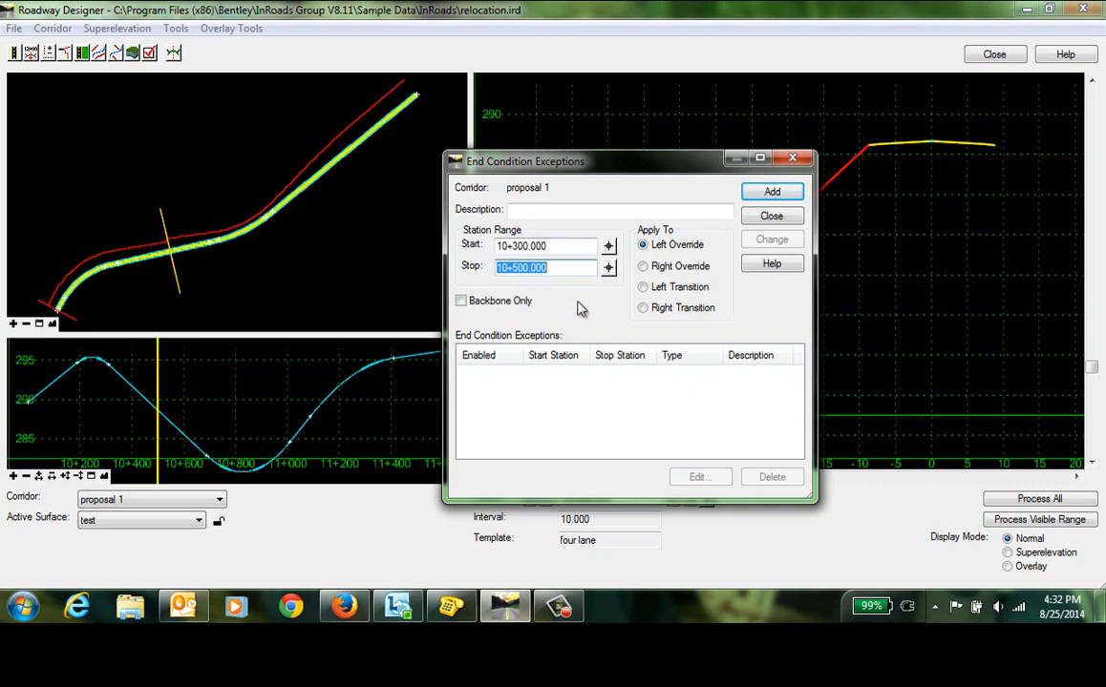
mouse_move(707, 207)
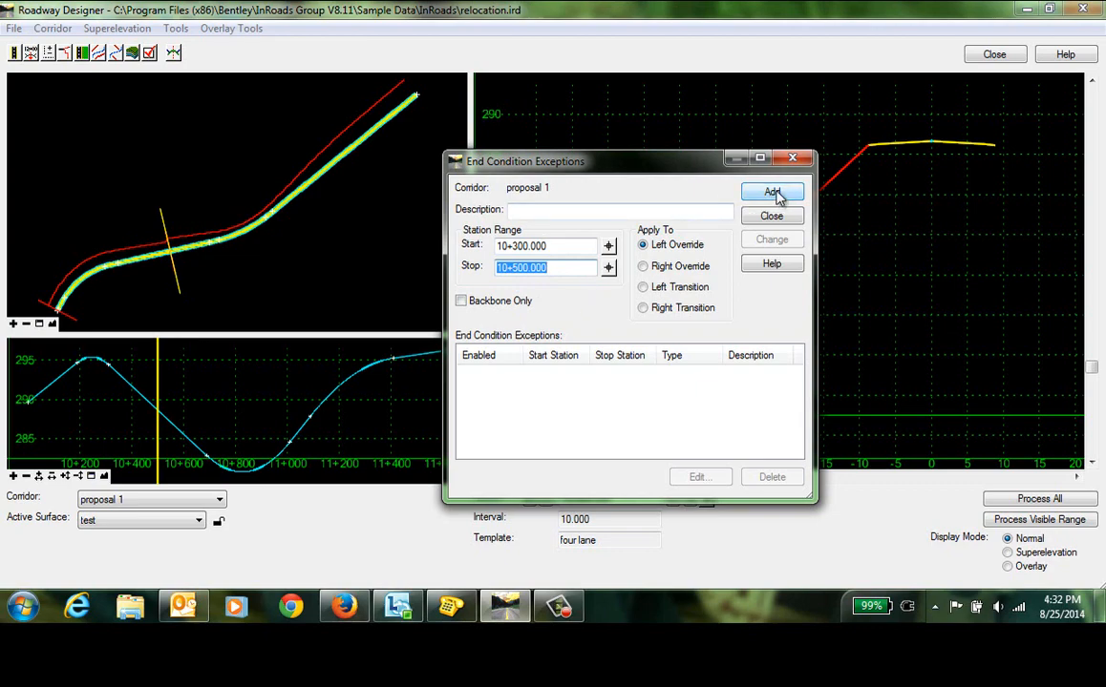
- Add a Left Transition exception described 'Slope Transition' and open it for editing
click(772, 192)
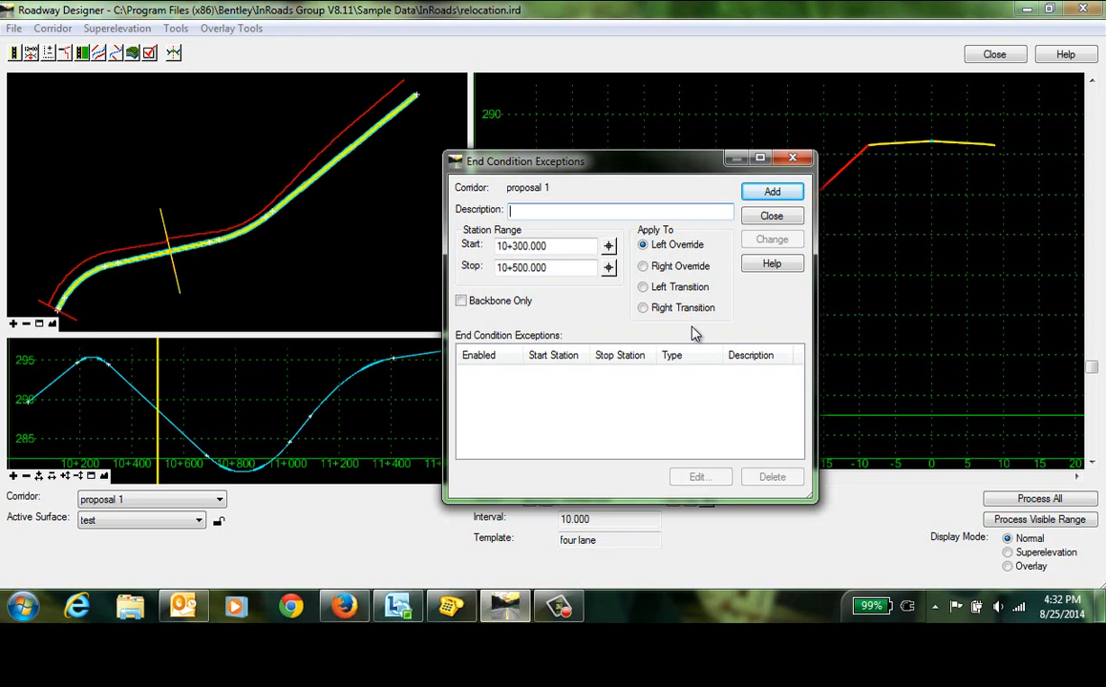
text(Sl)
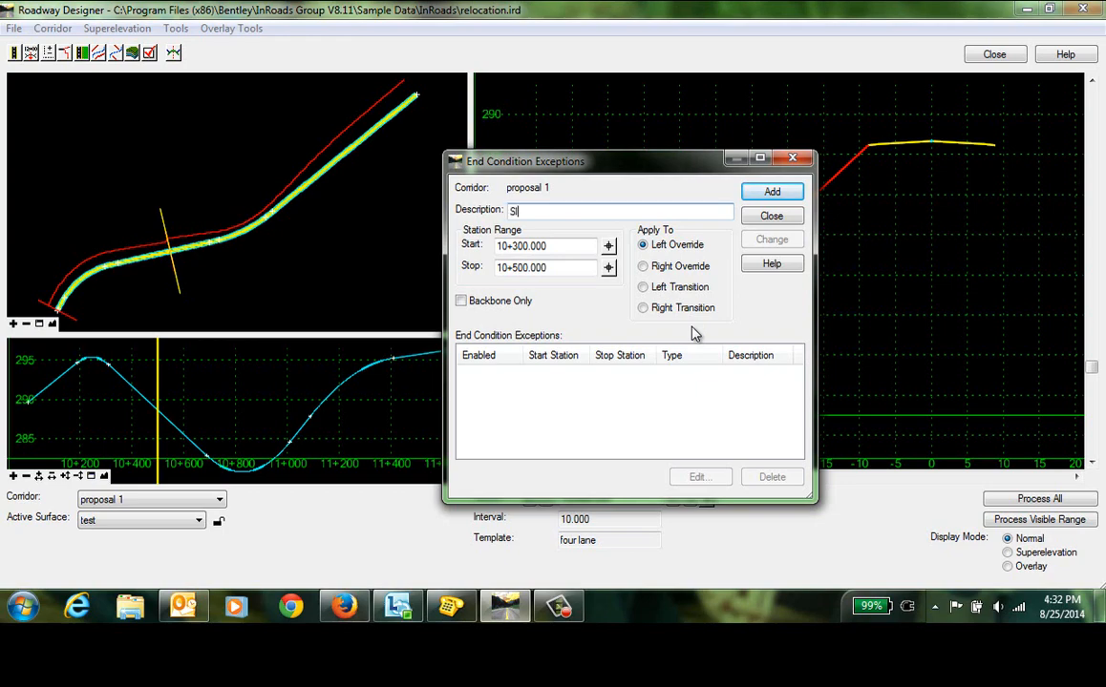
text(Slope Transition)
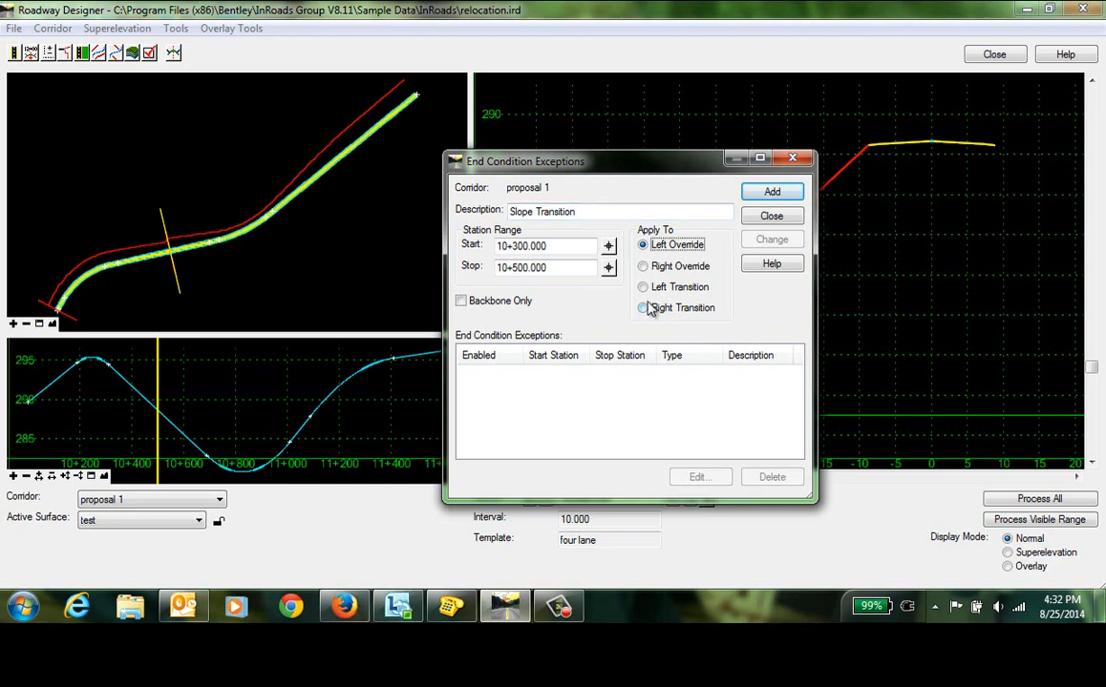
click(643, 286)
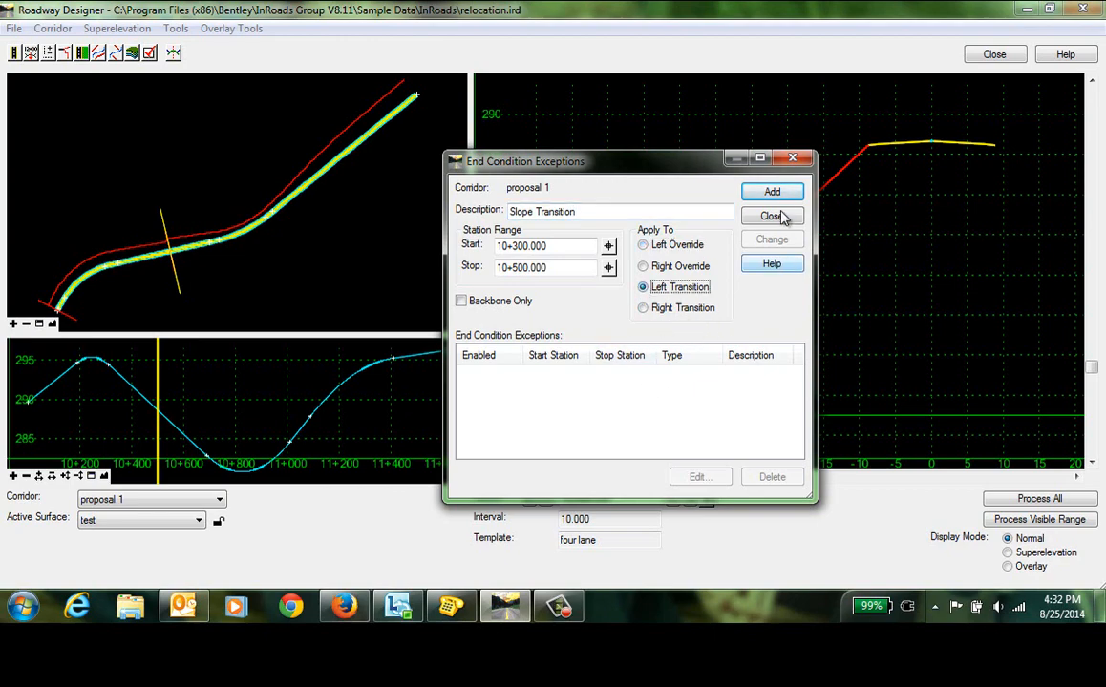
click(772, 191)
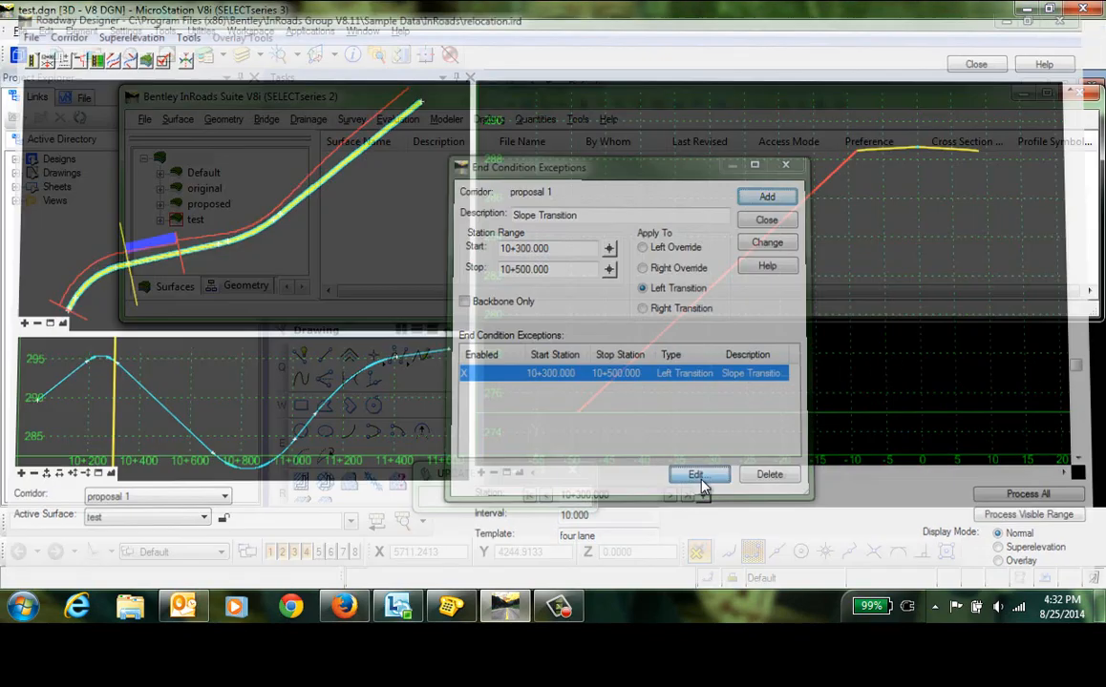
click(696, 475)
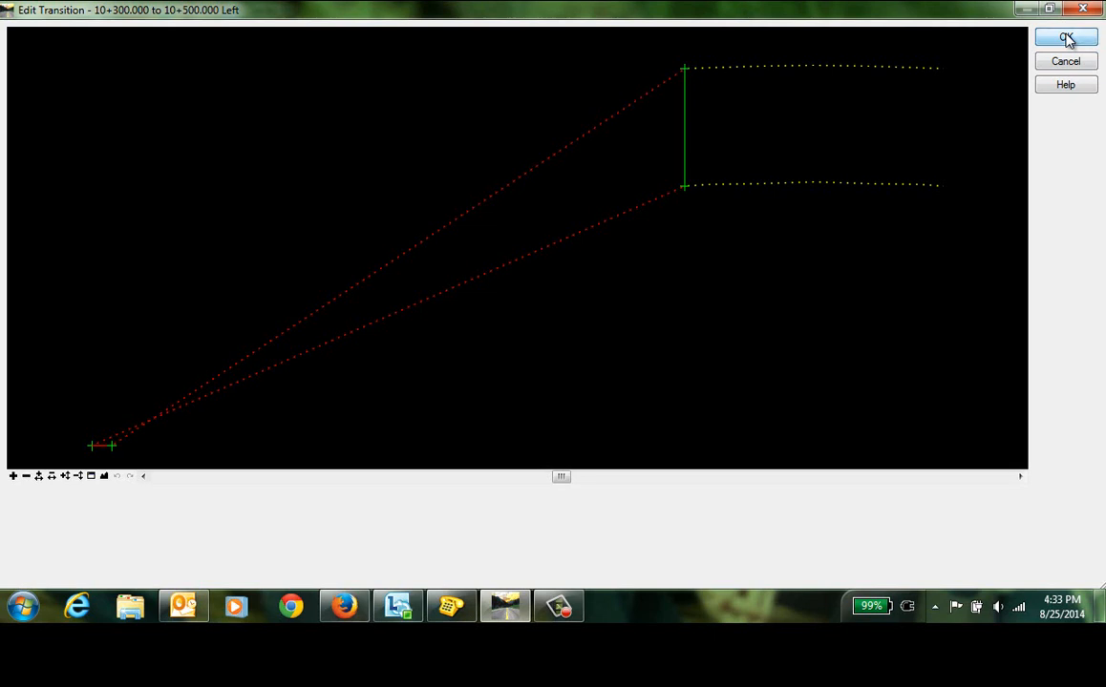
- Accept the transition's start and end shapes and acknowledge the constraint reminder
click(1065, 37)
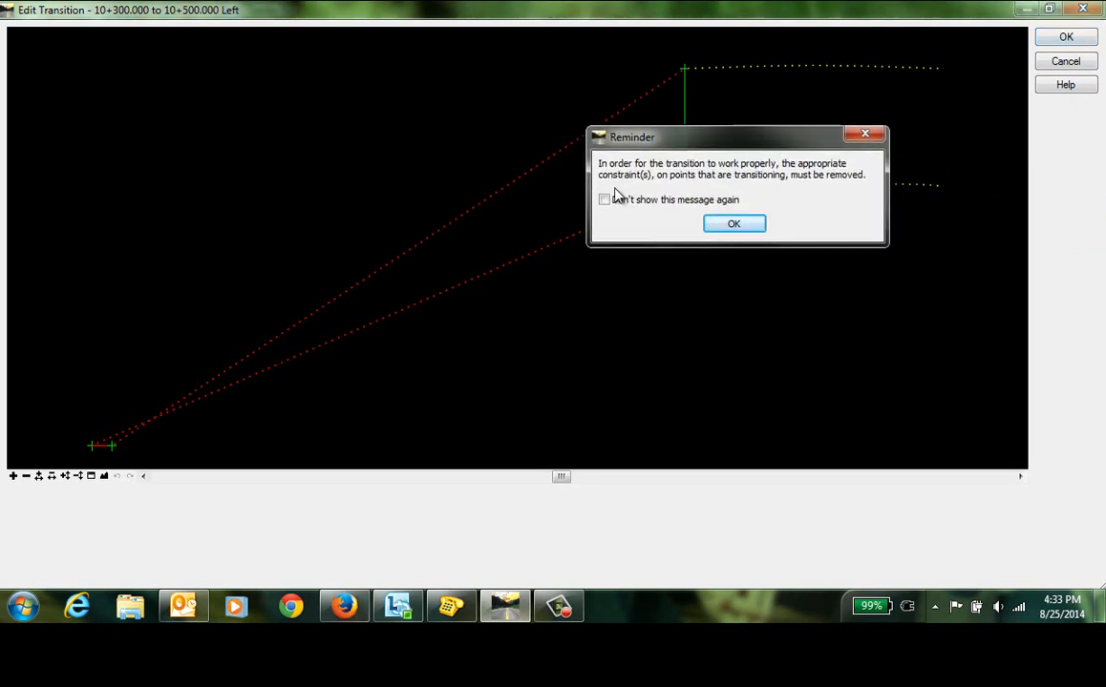
mouse_move(745, 186)
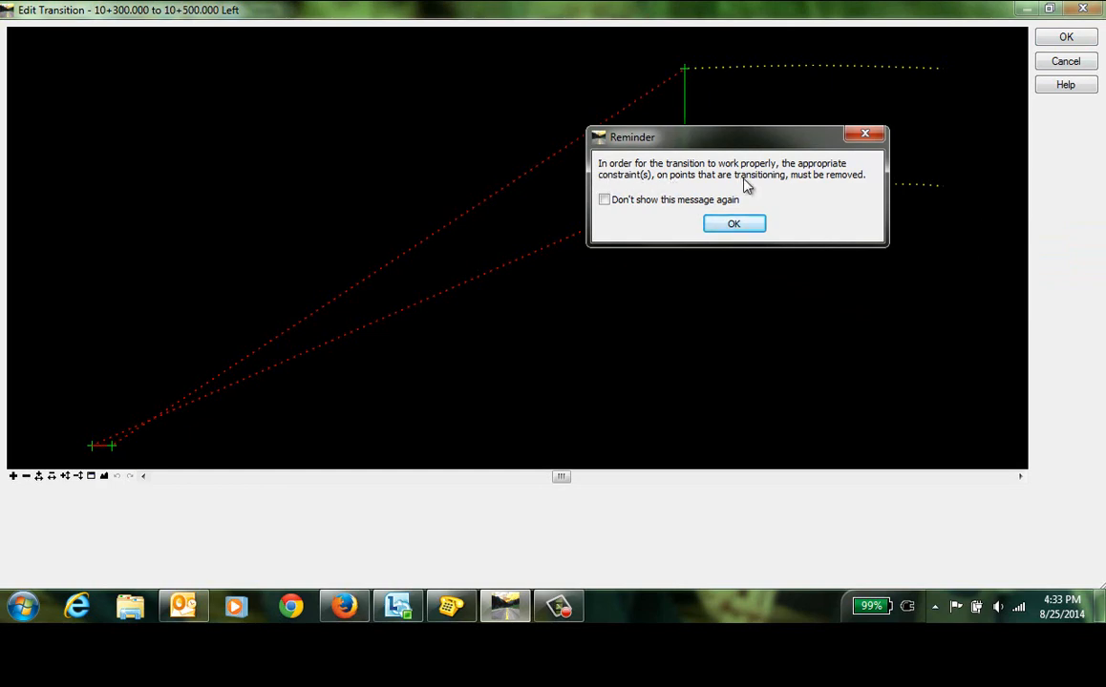
mouse_move(654, 191)
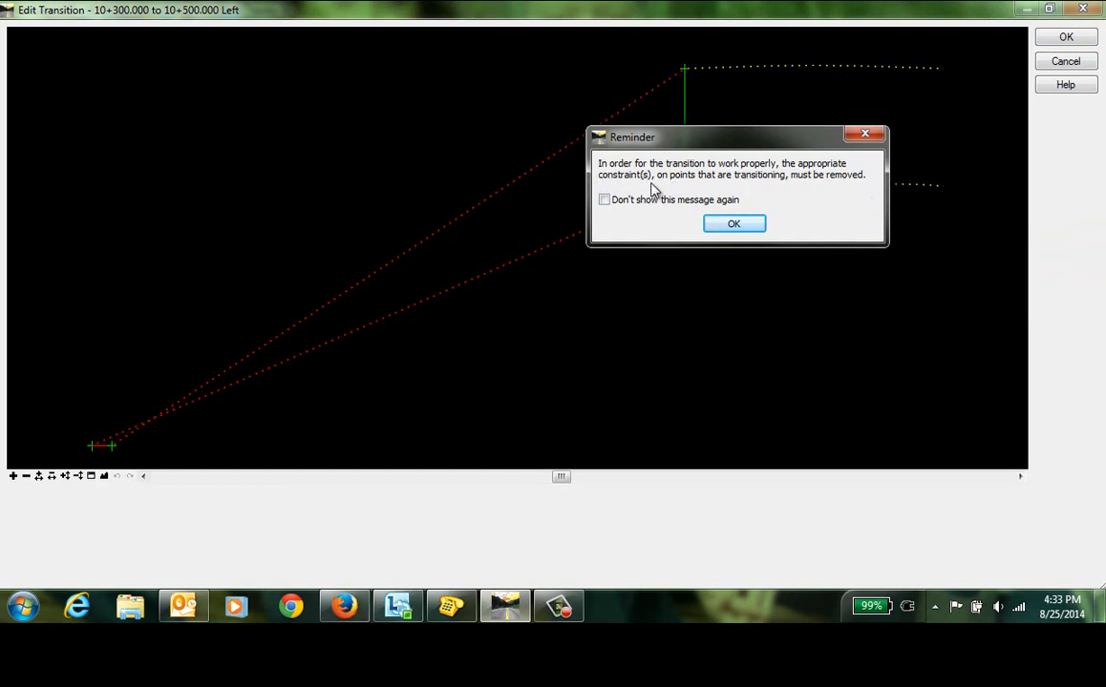
mouse_move(844, 188)
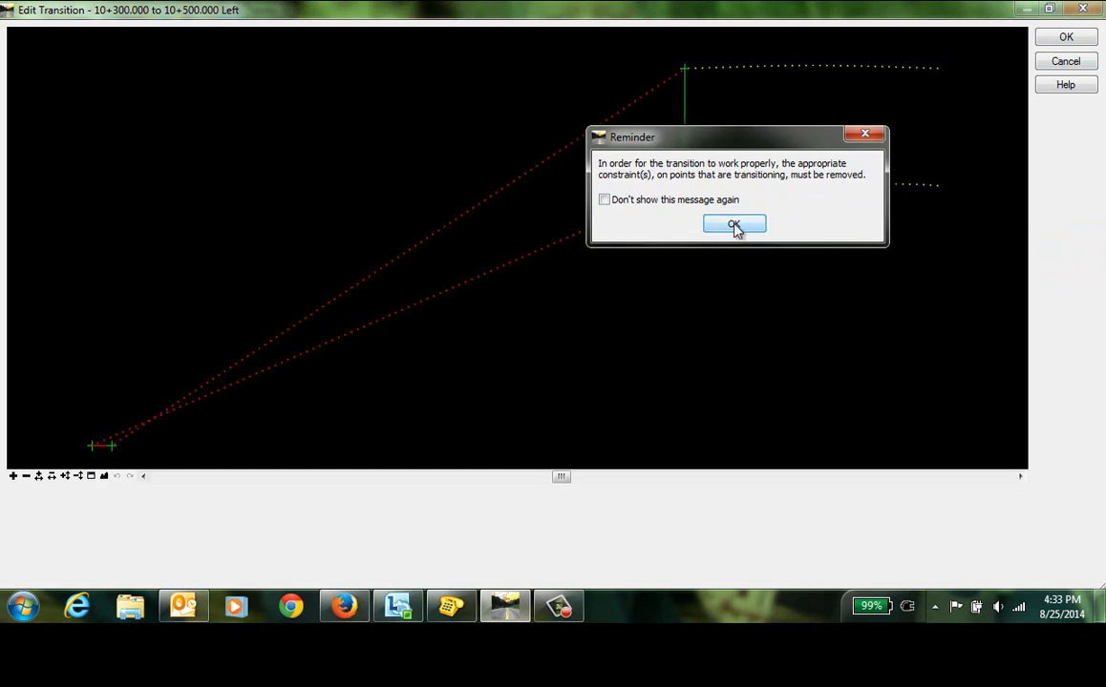
click(733, 223)
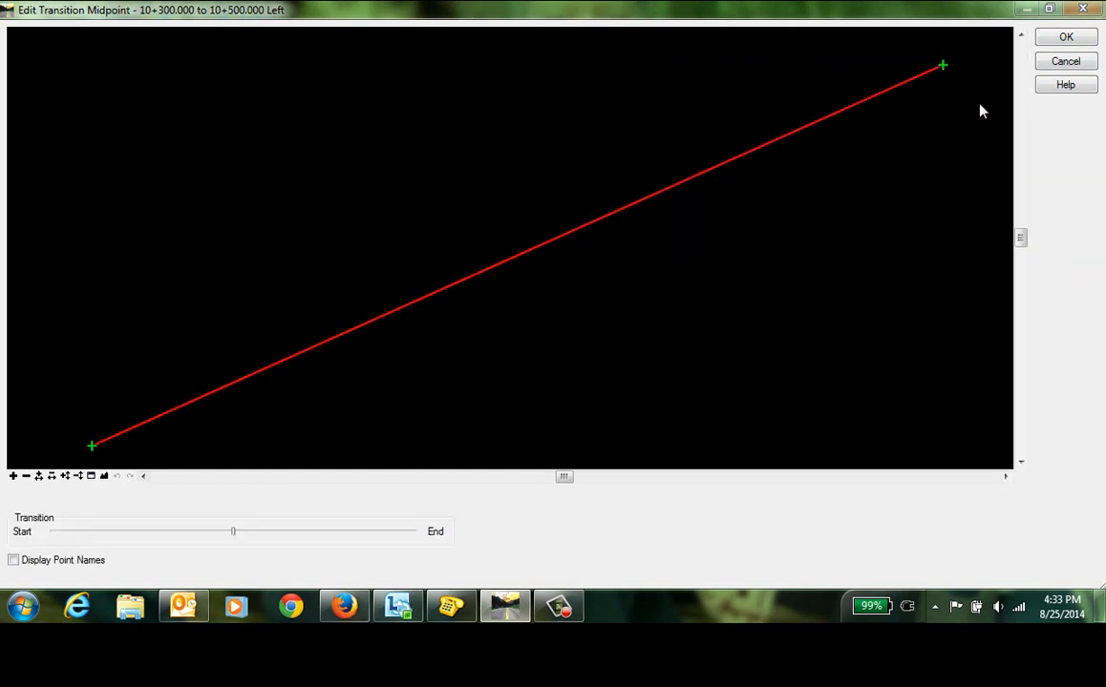
mouse_move(91, 457)
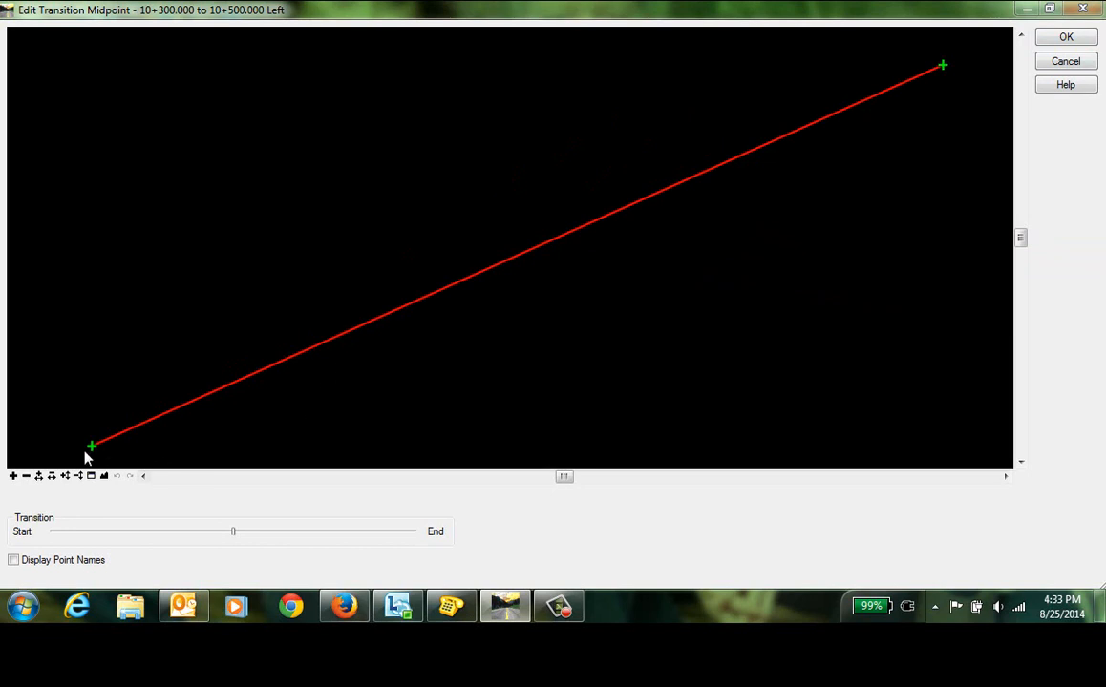
mouse_move(91, 446)
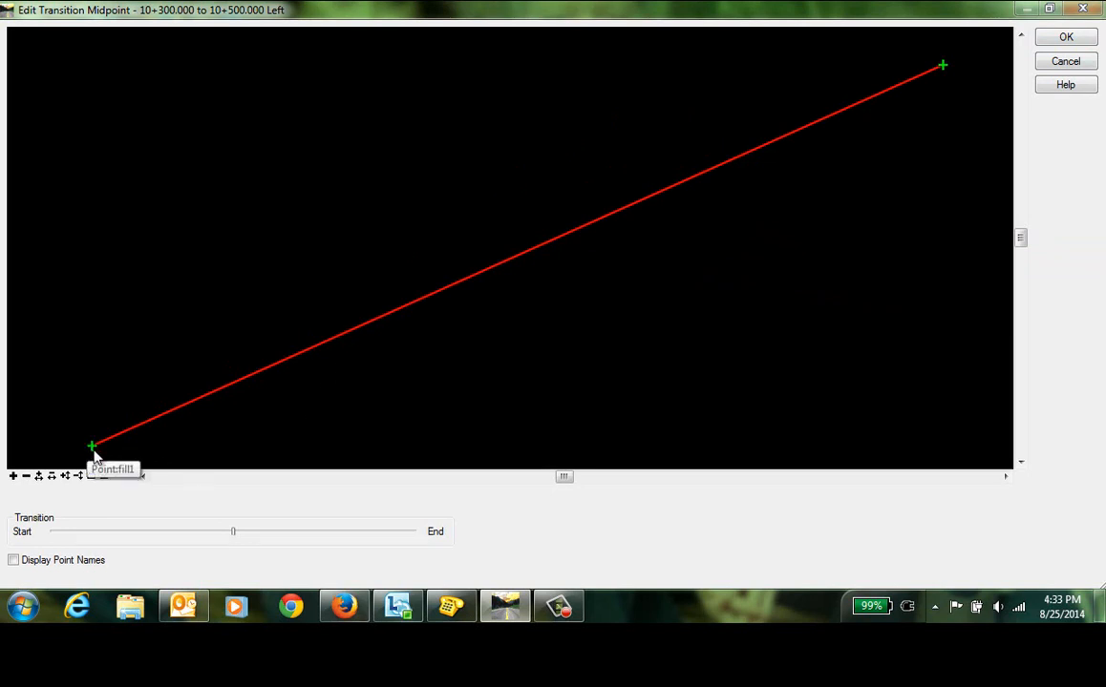
mouse_move(117, 459)
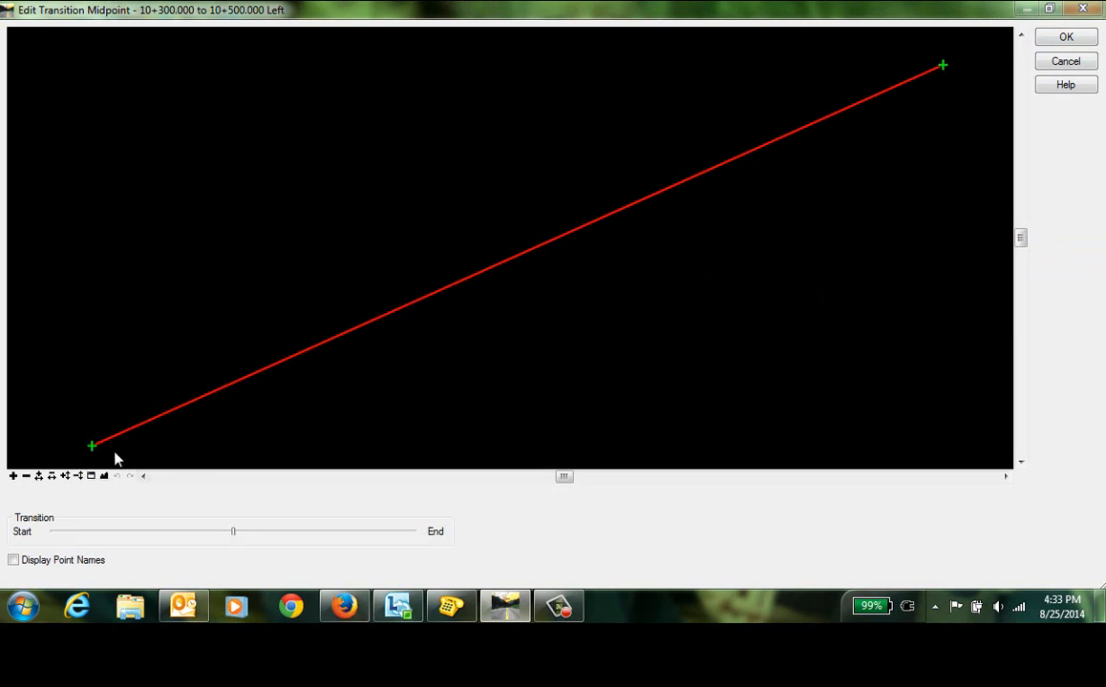
mouse_move(108, 454)
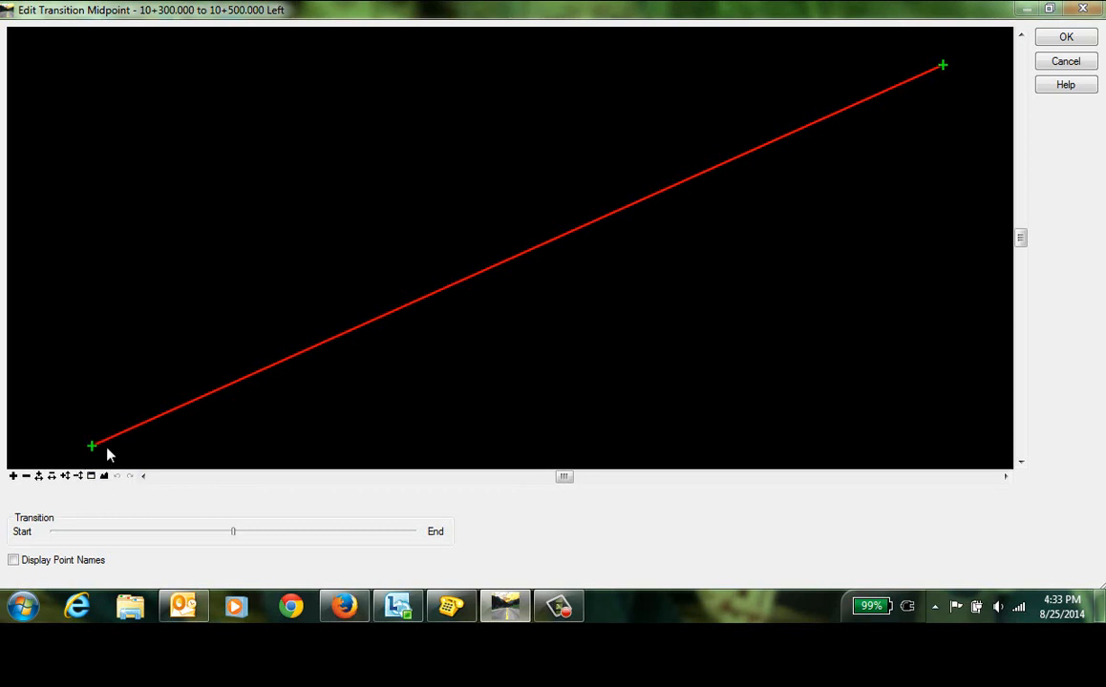
mouse_move(94, 456)
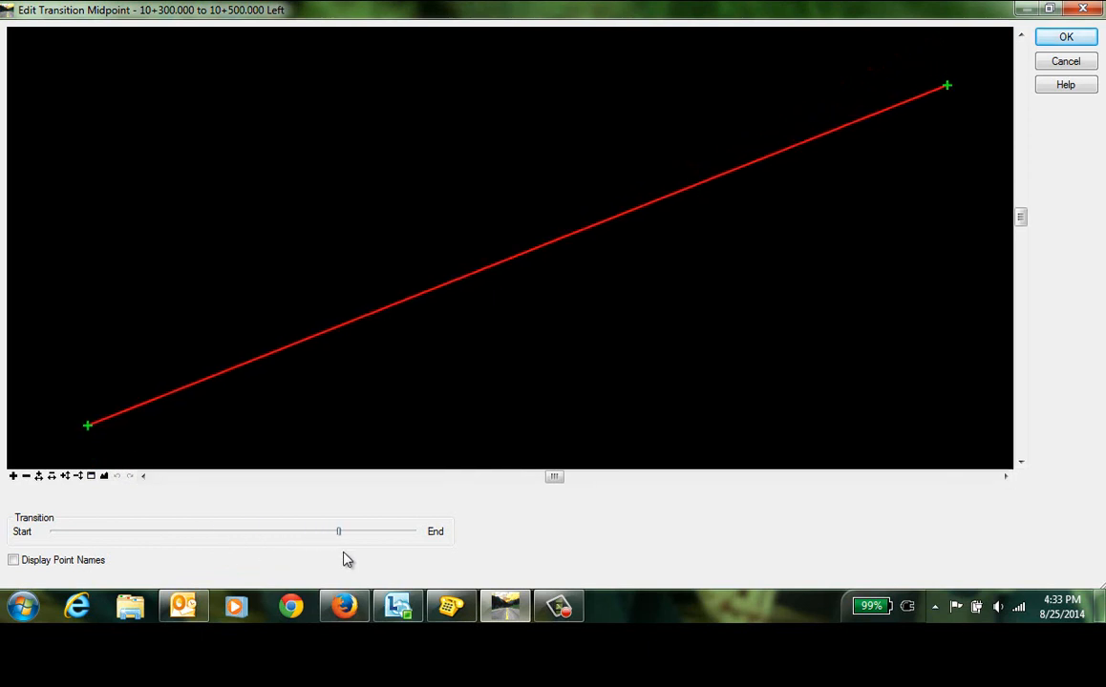
- Preview the slope with the Transition slider from Start to End, then accept the midpoint
drag(339, 531, 50, 531)
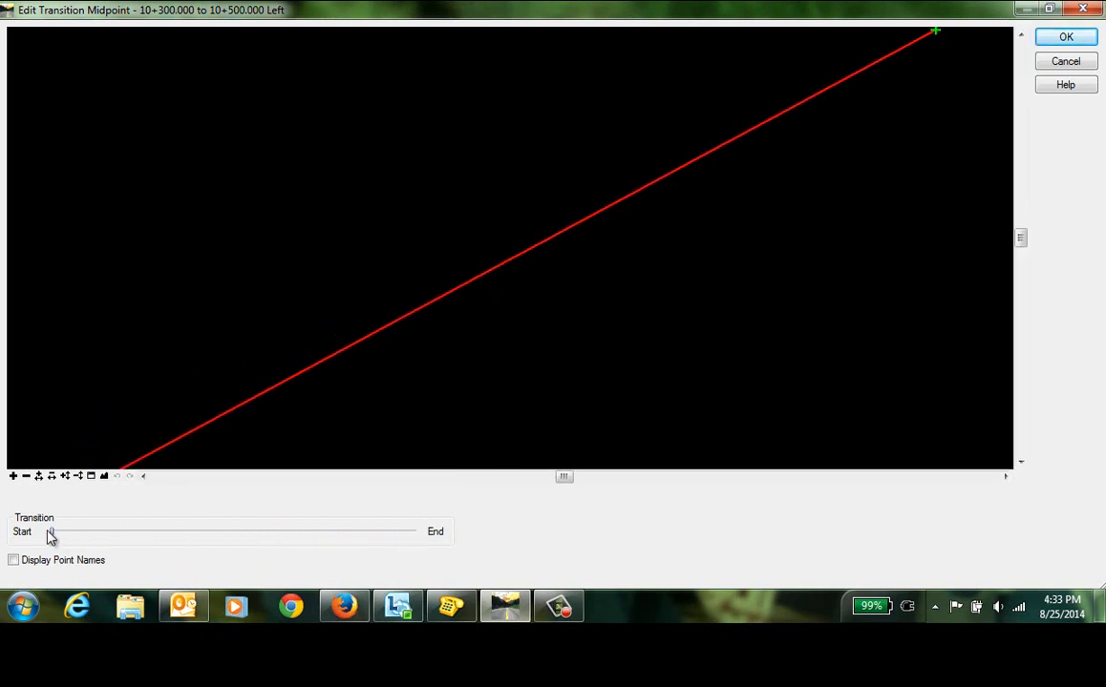
mouse_move(182, 448)
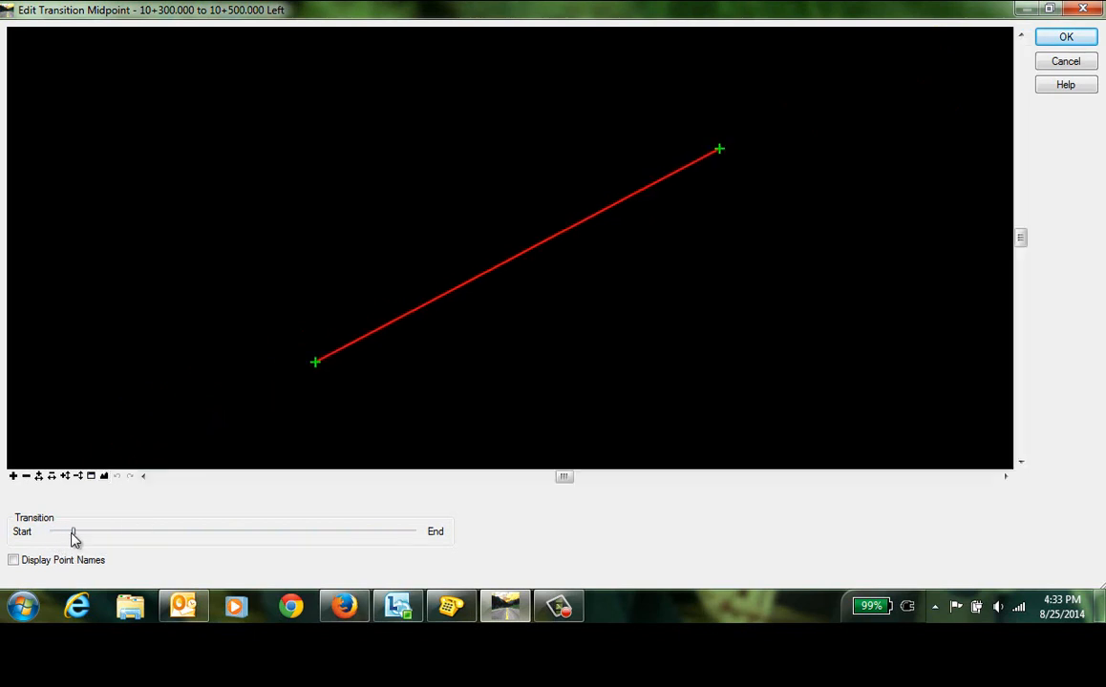
drag(72, 532, 112, 531)
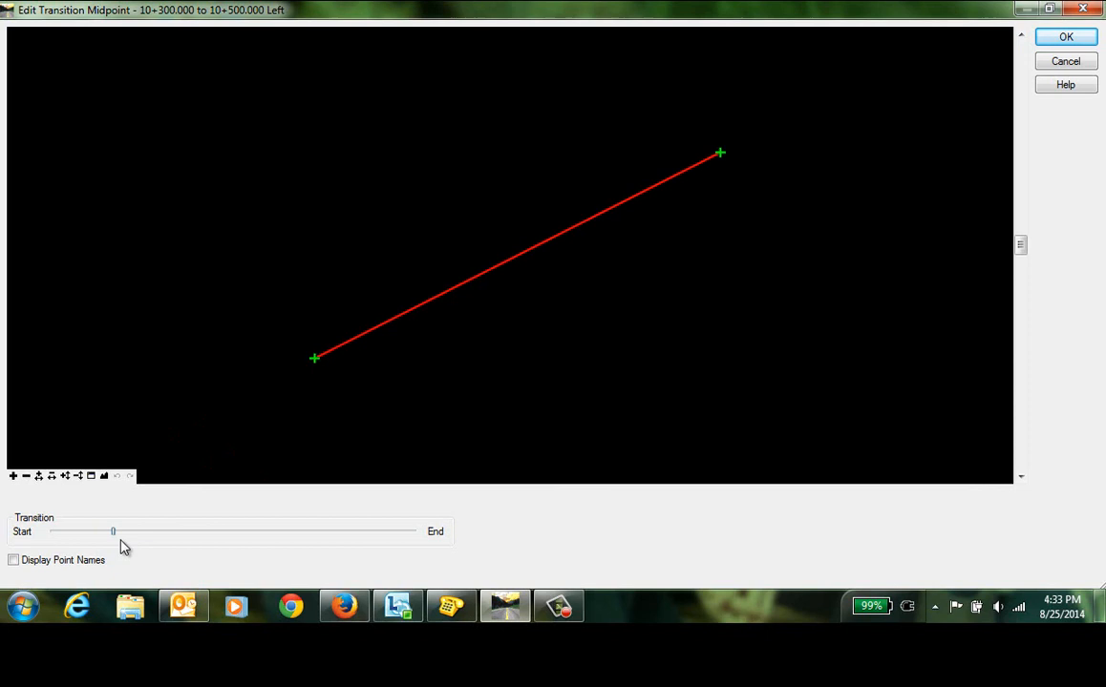
drag(113, 531, 401, 531)
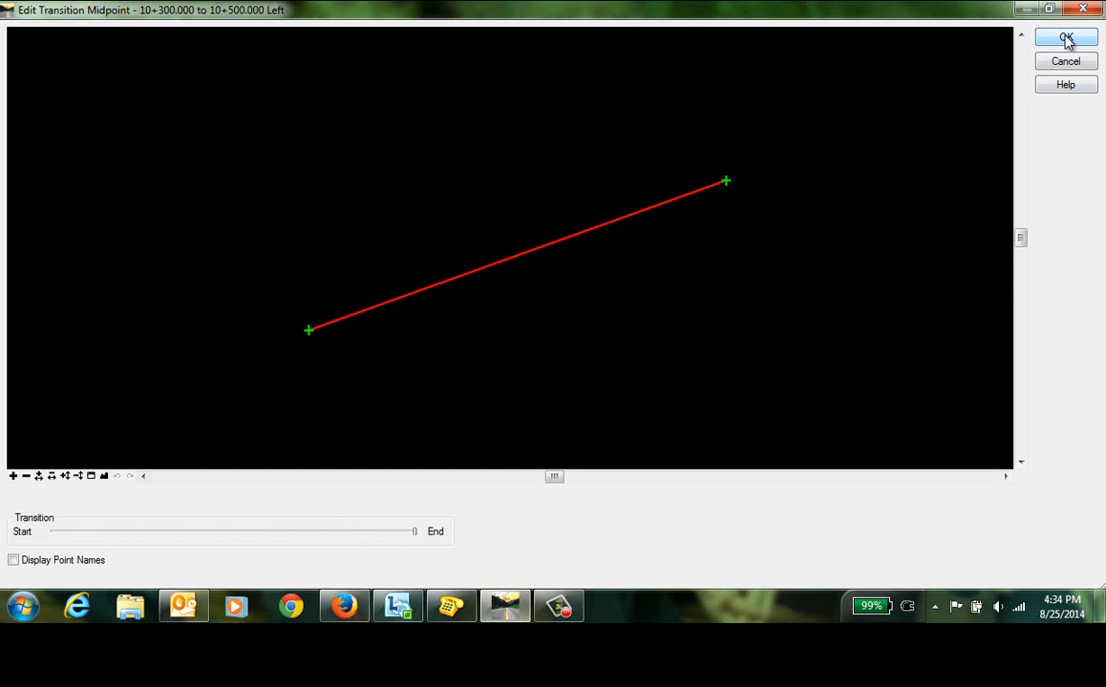
click(1066, 37)
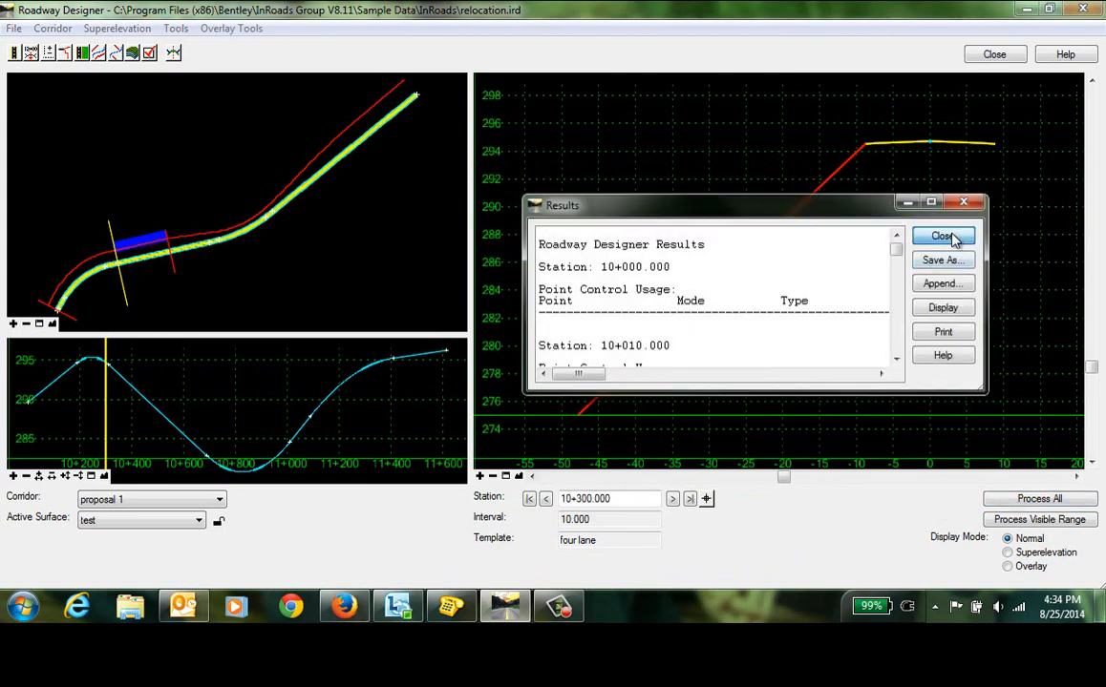
- Dismiss the processing results report, returning to station 10+000
click(942, 237)
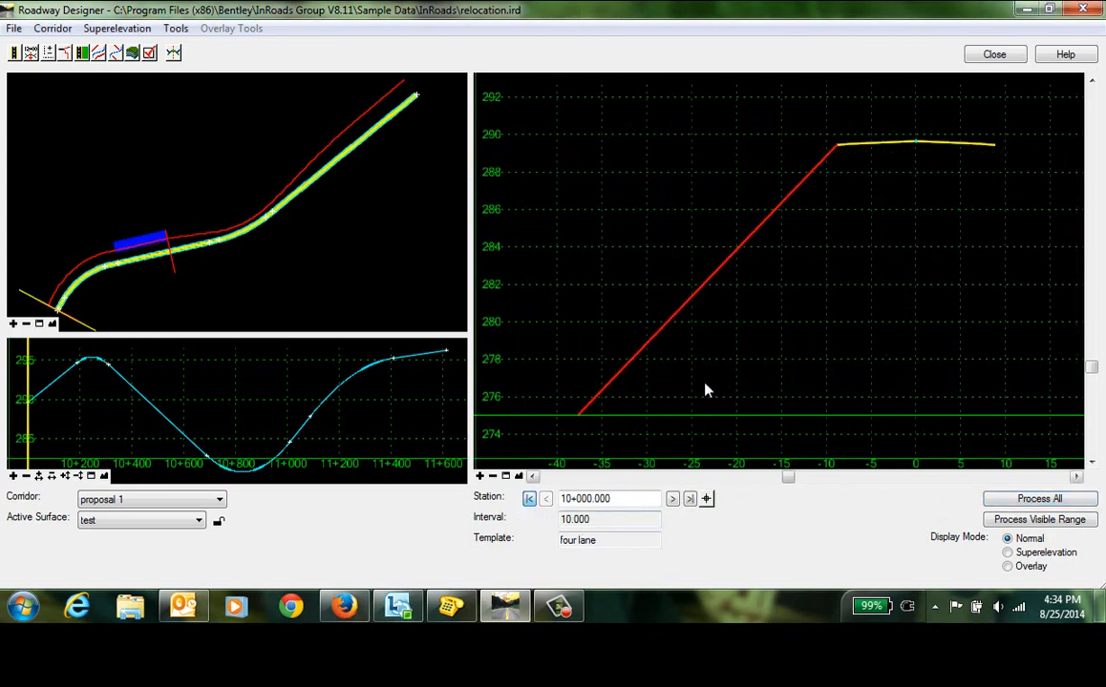
mouse_move(674, 324)
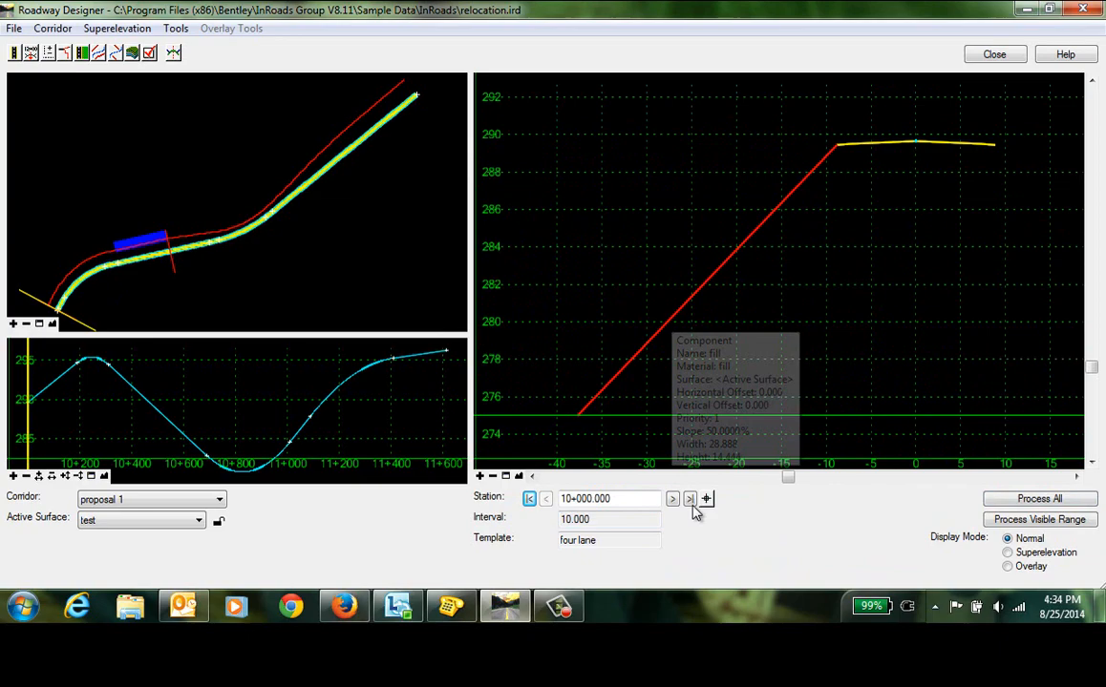
- Step the cross section forward to station 10+300, the transition start at 50% fill
click(673, 499)
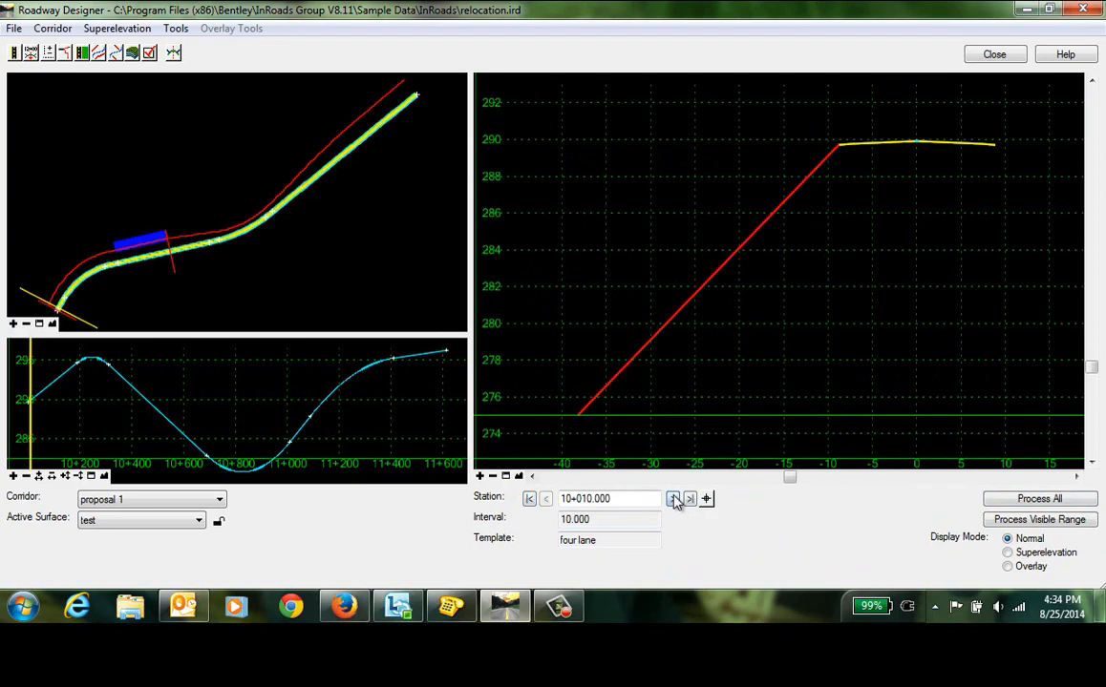
click(673, 498)
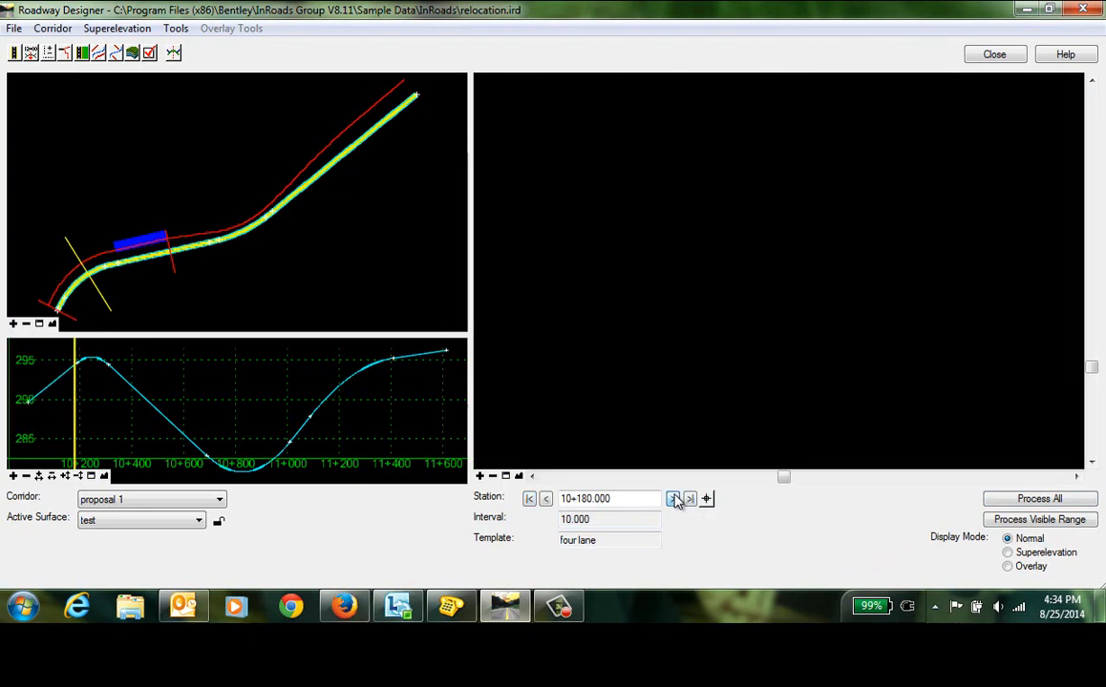
click(673, 498)
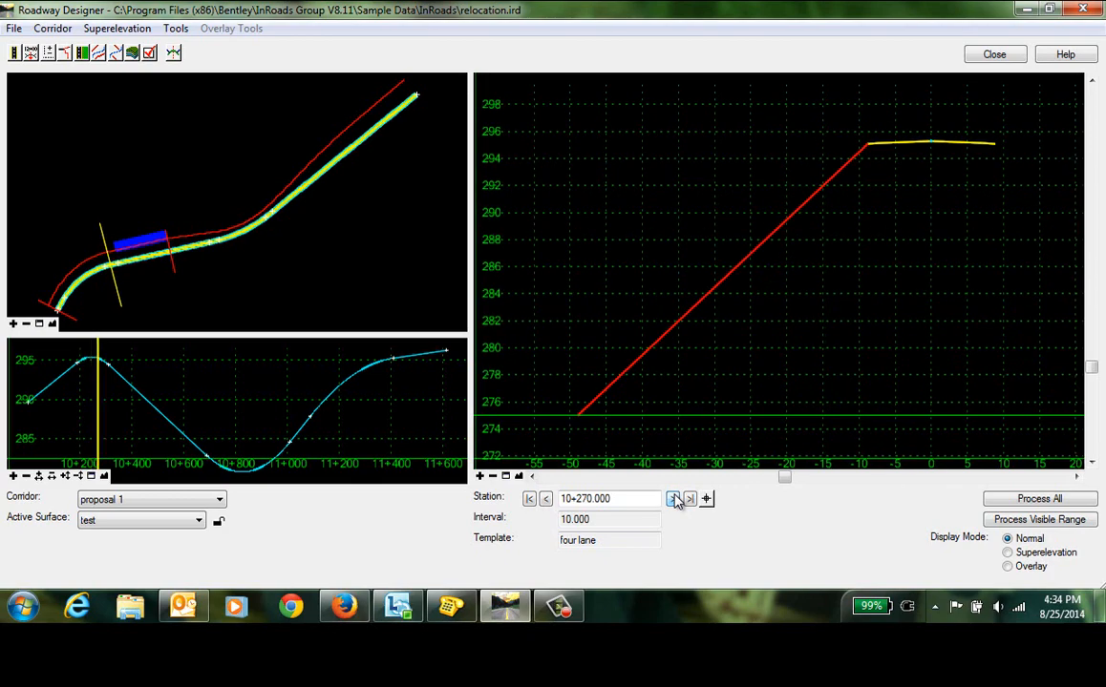
click(672, 498)
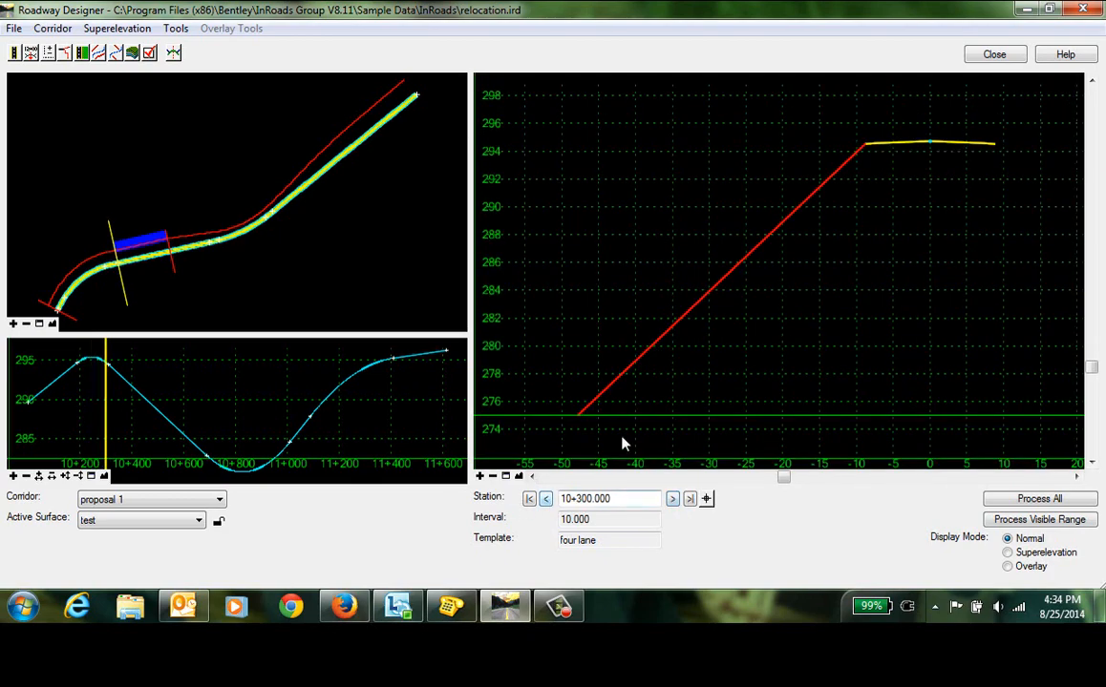
mouse_move(628, 372)
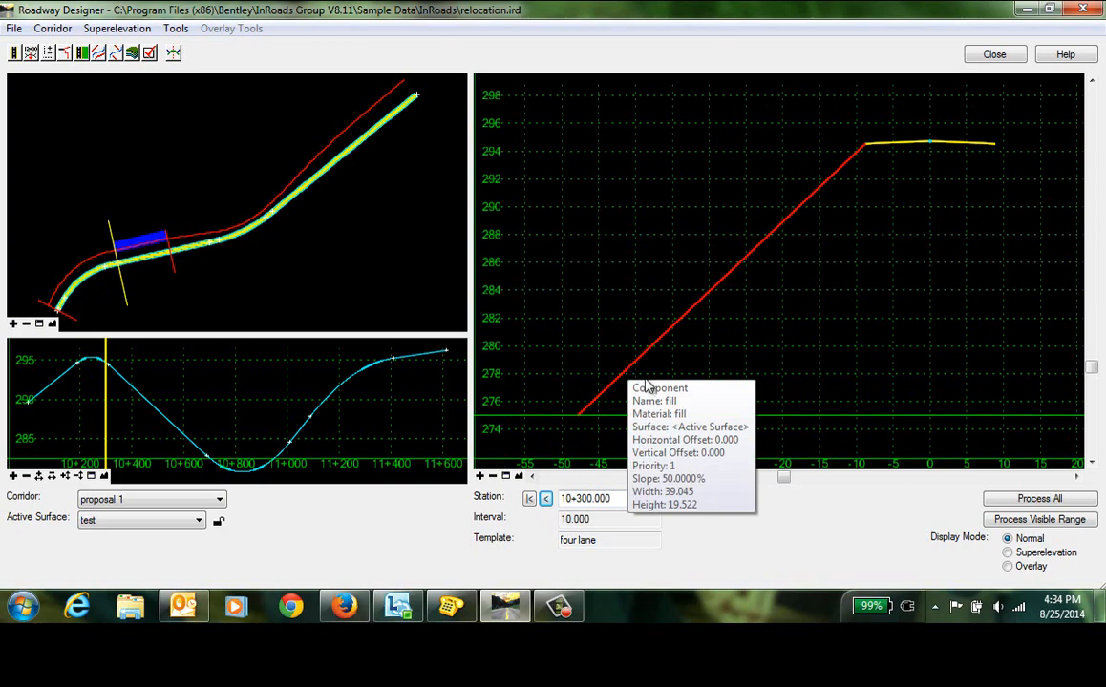
- Step through the transition stations to 10+500, where the fill slope flattens to about 33%
click(672, 498)
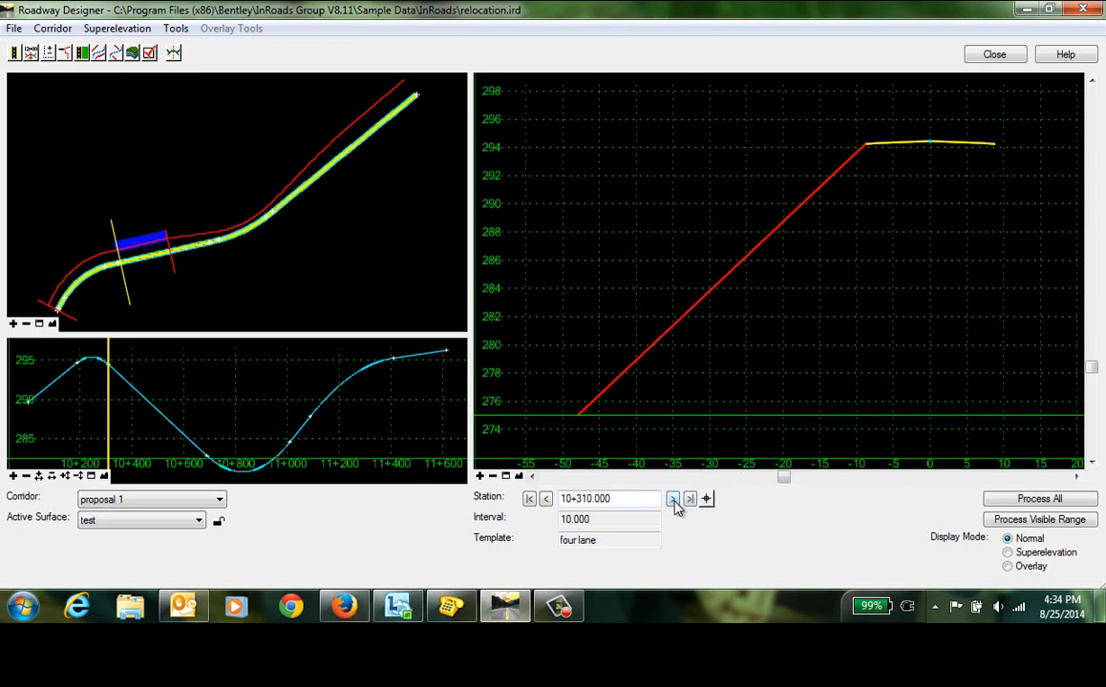
mouse_move(630, 367)
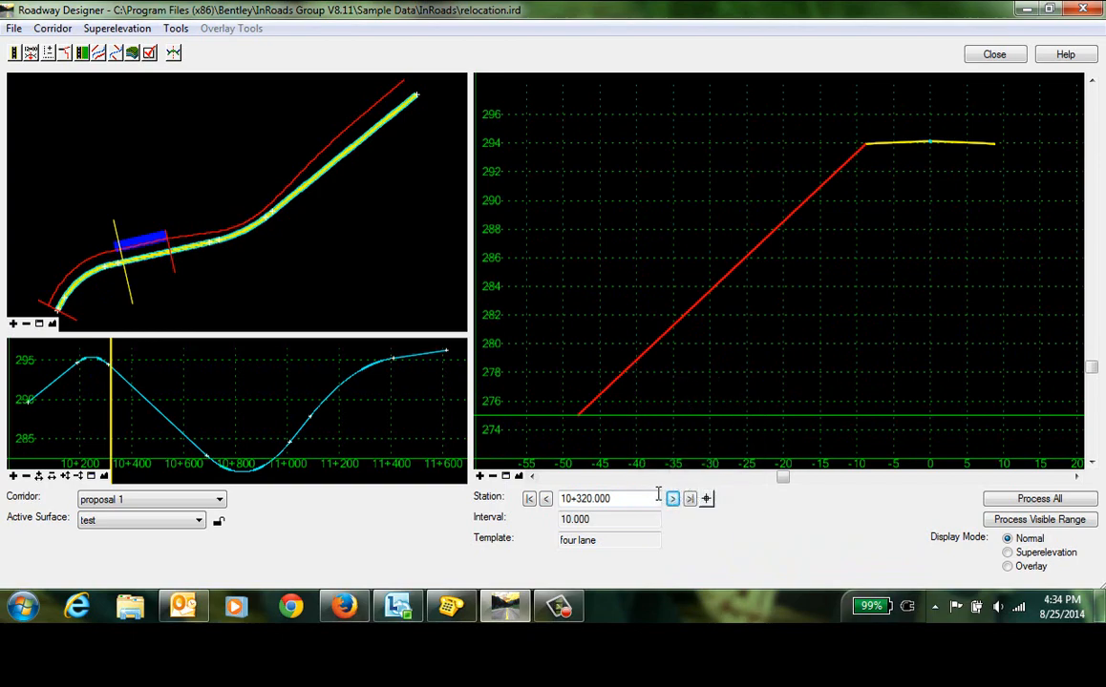
click(672, 498)
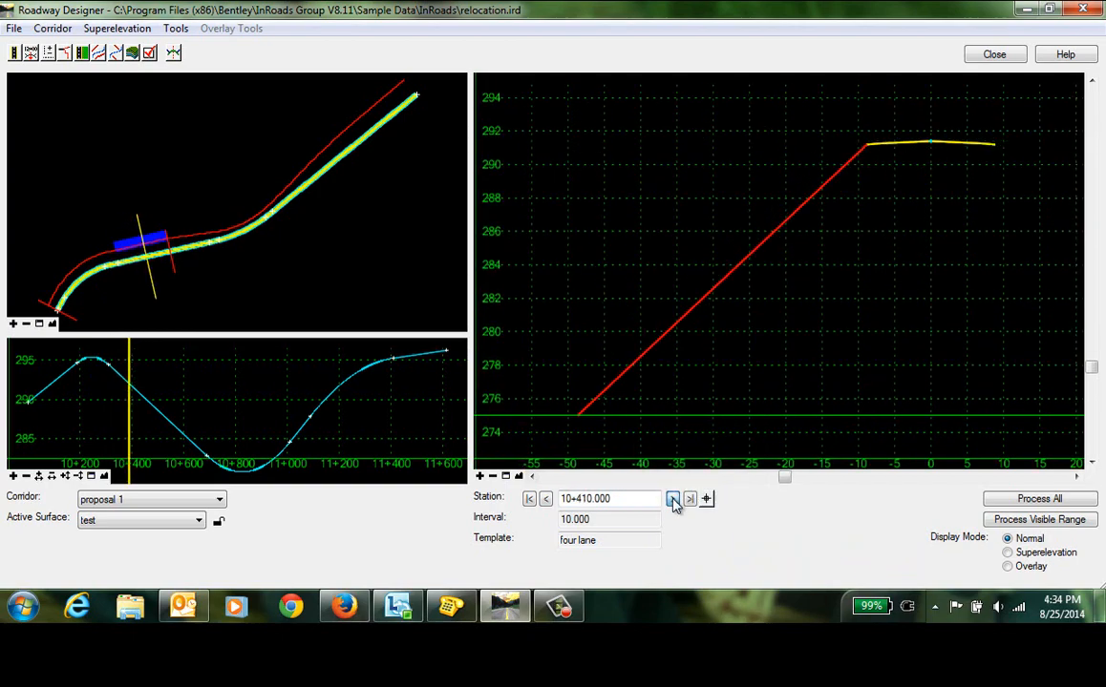
click(672, 498)
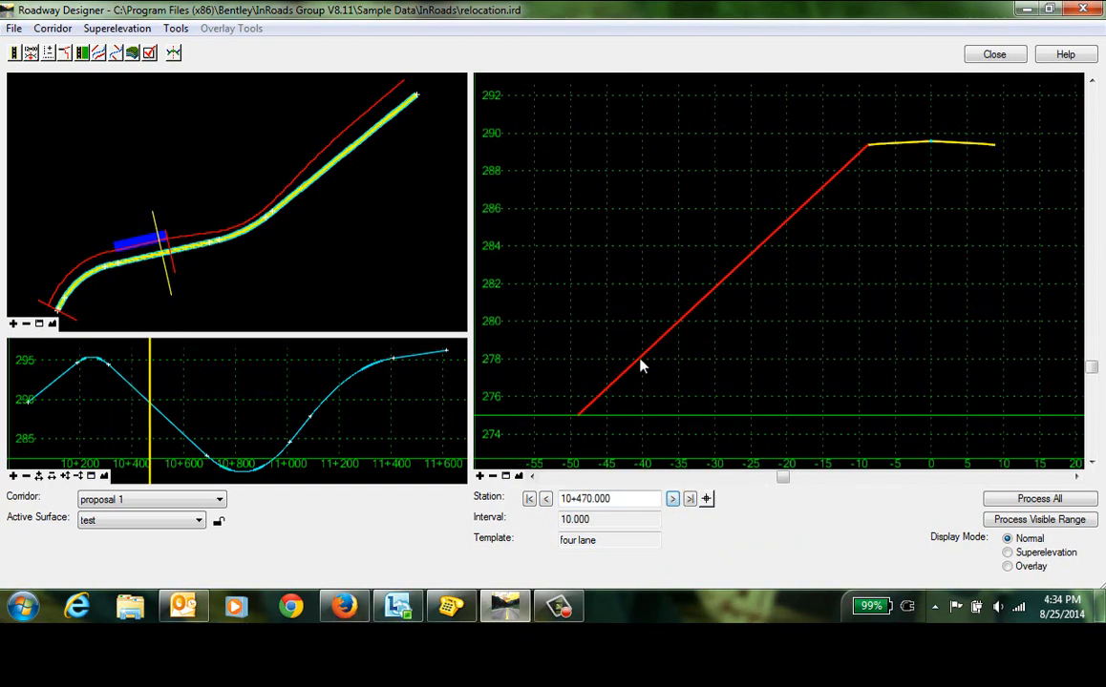
mouse_move(642, 365)
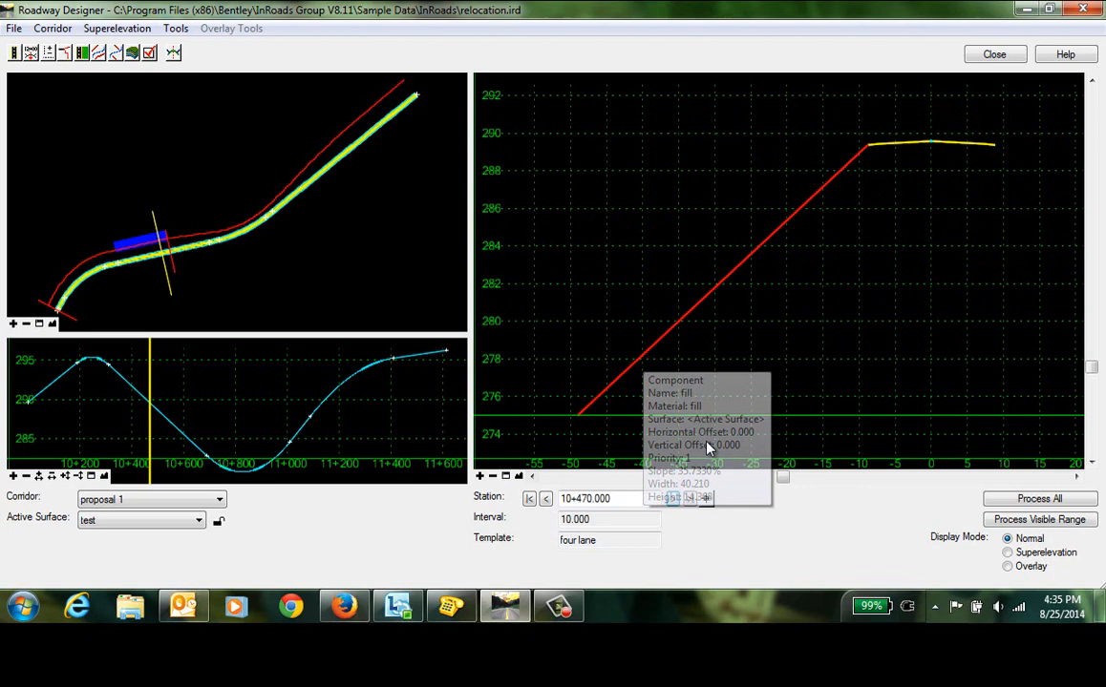
click(546, 498)
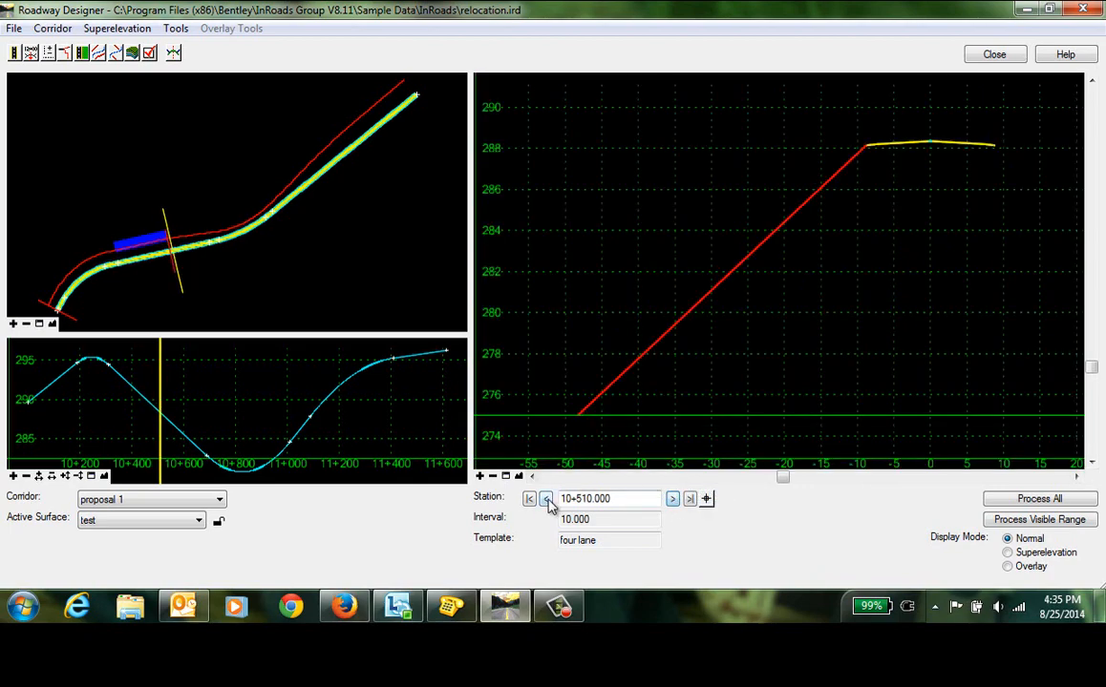
click(546, 499)
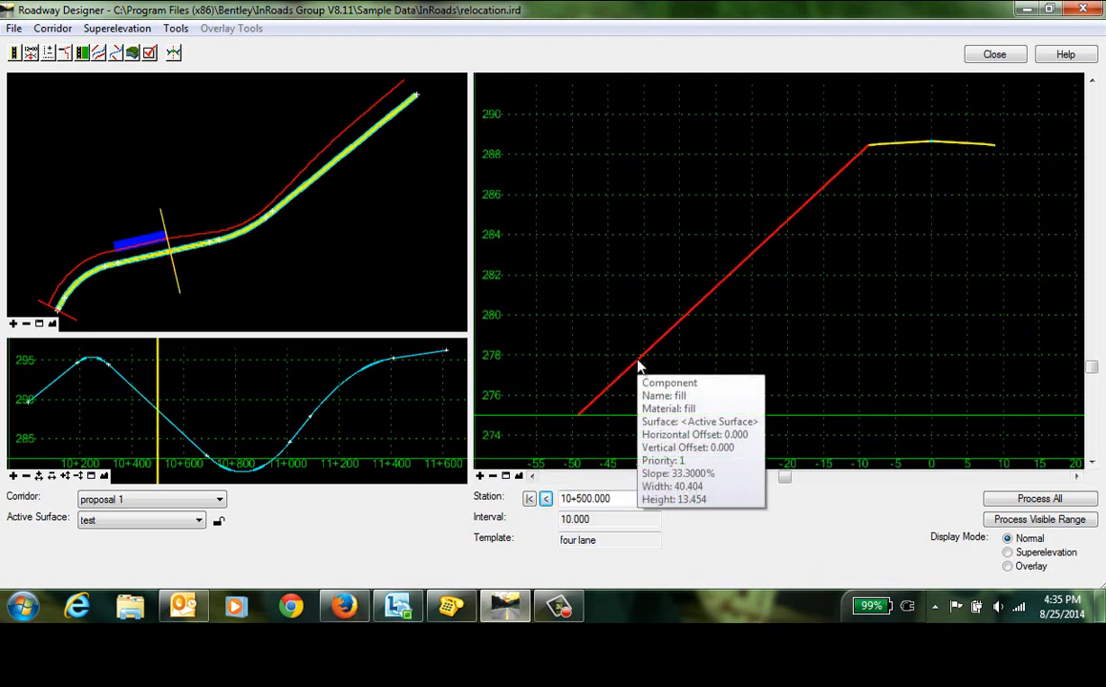